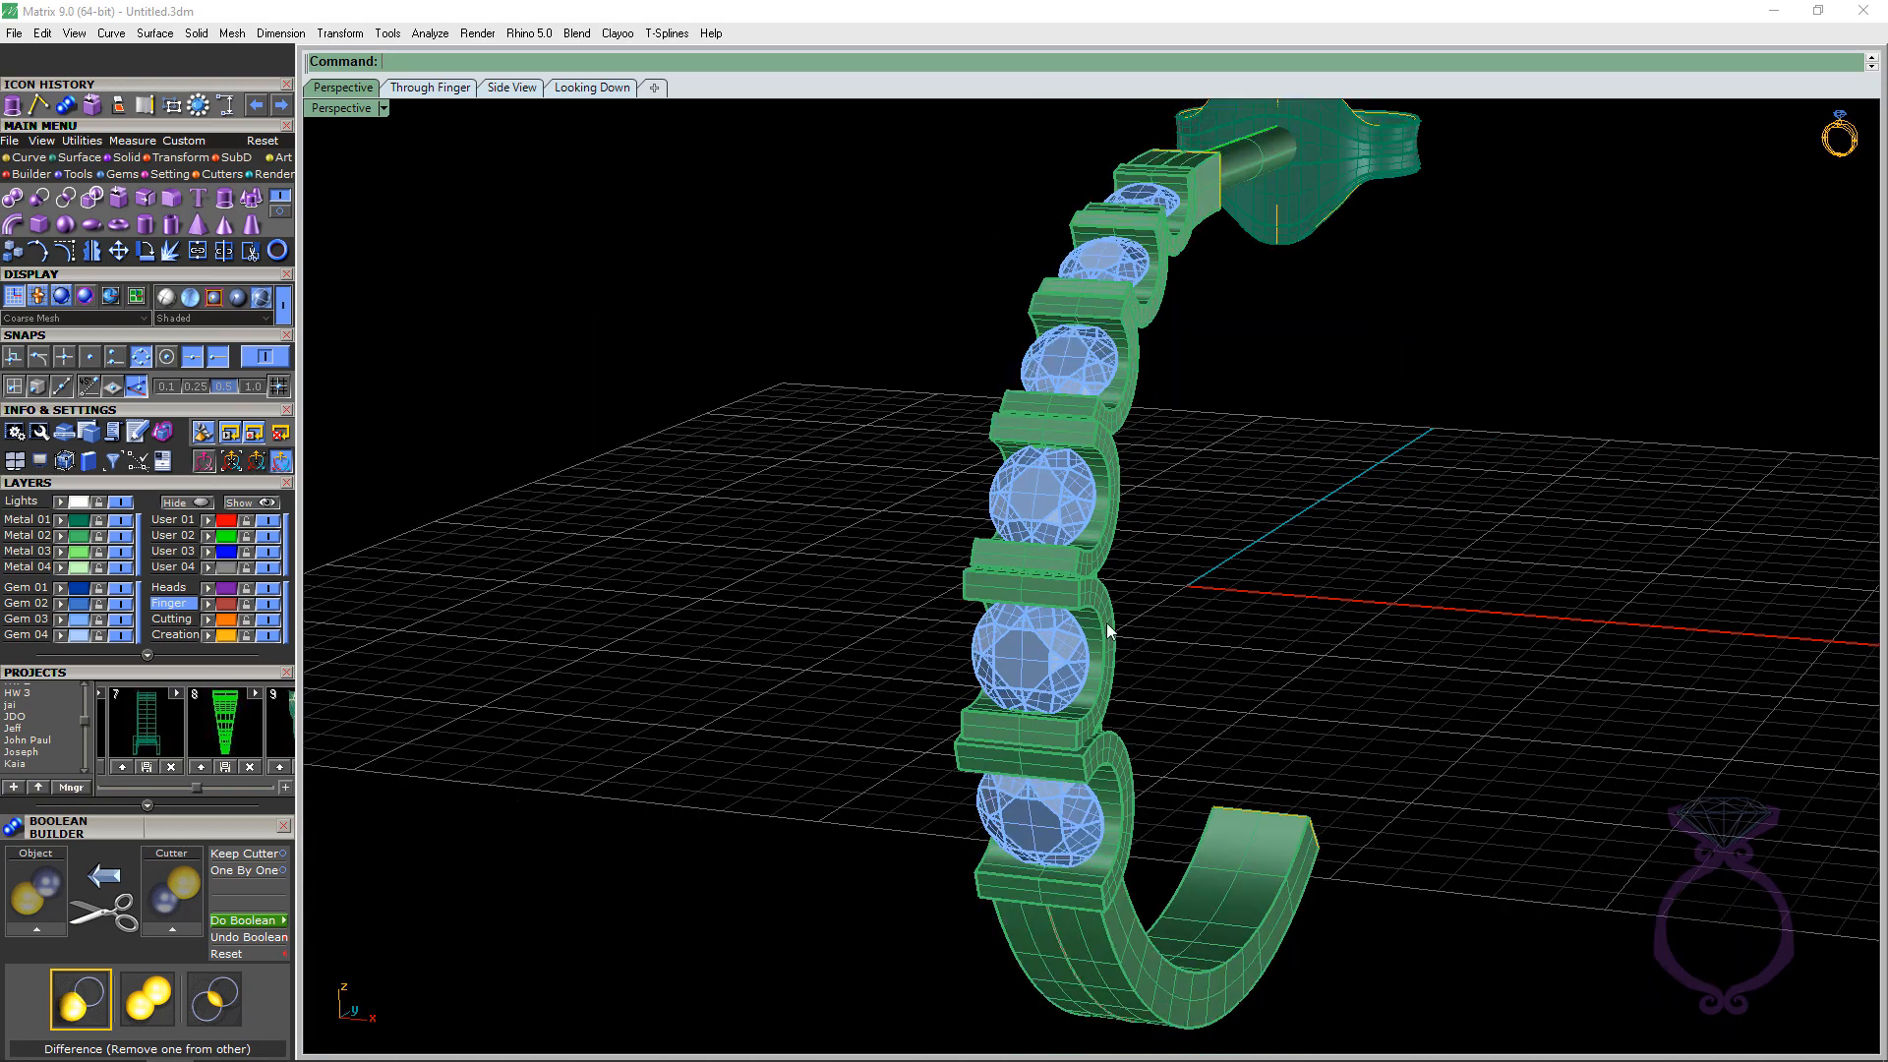
# Orbit the ring to view it from another angle
pyautogui.moveTo(1107, 631); pyautogui.dragTo(737, 336)
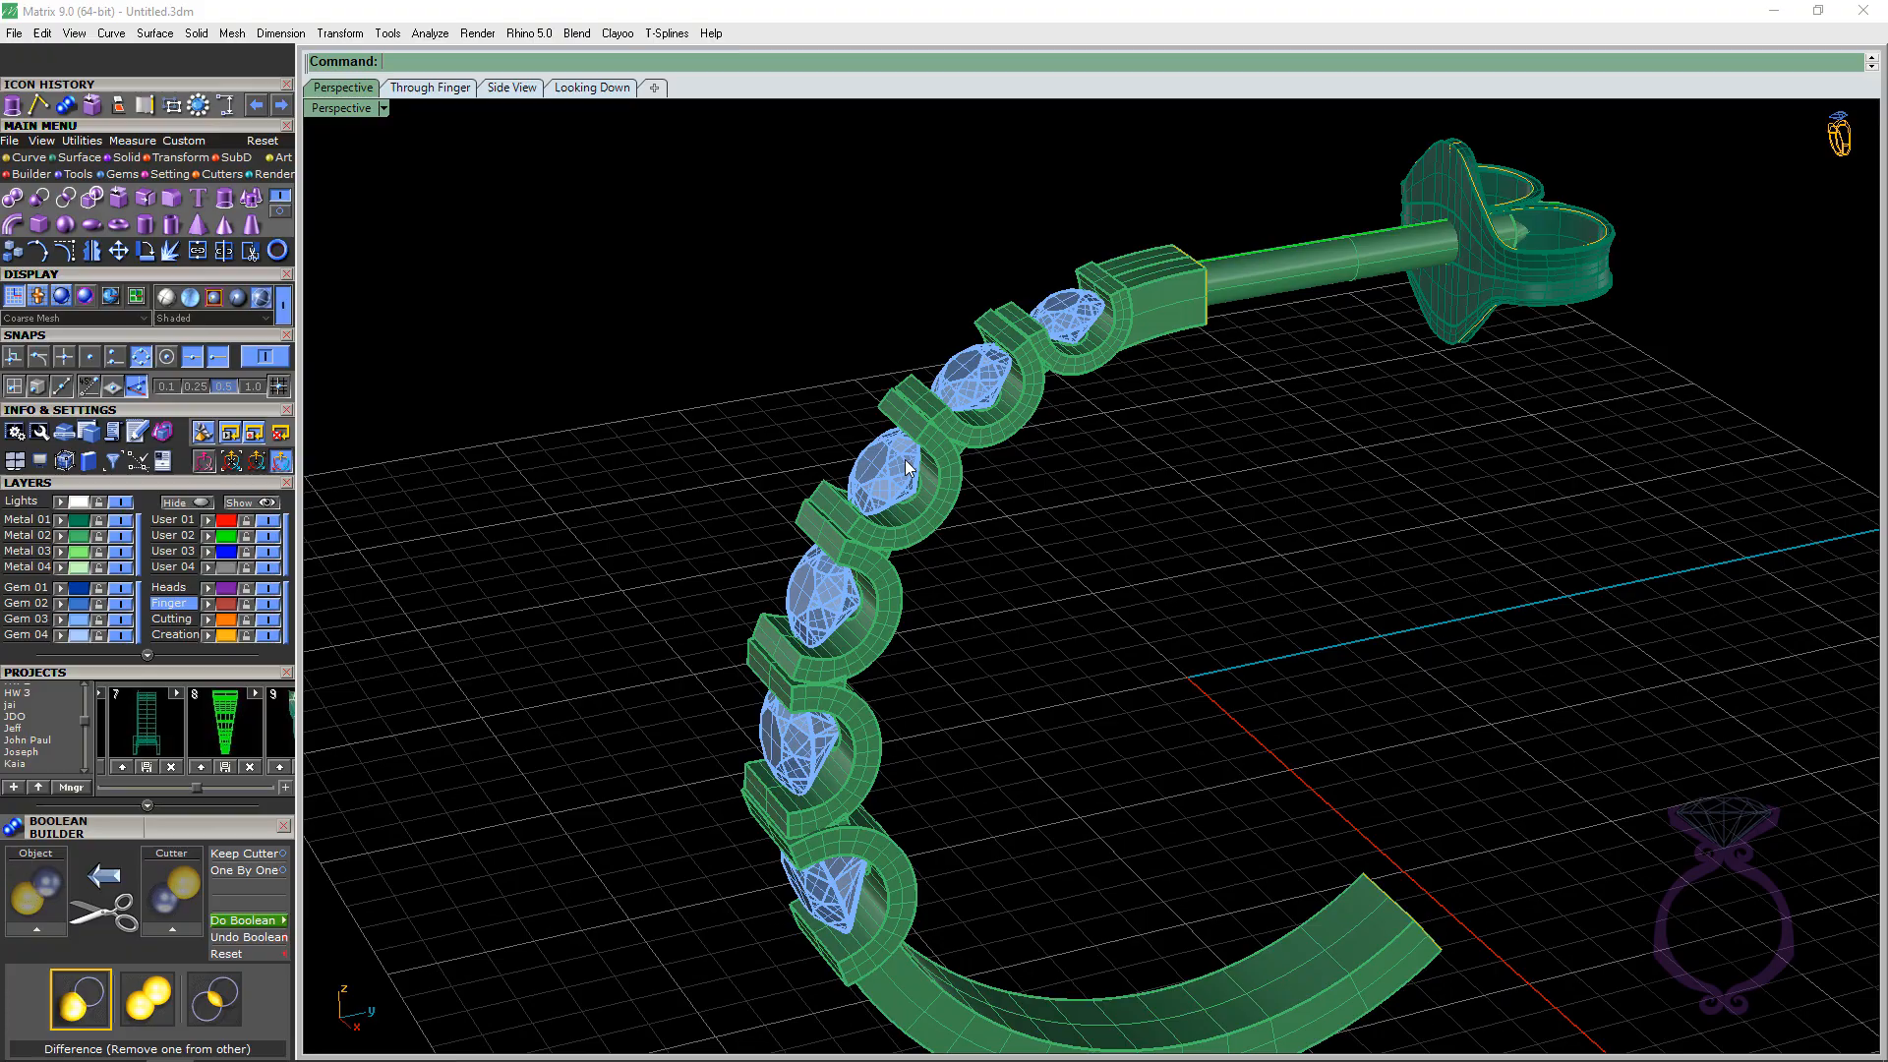
pyautogui.moveTo(867, 543)
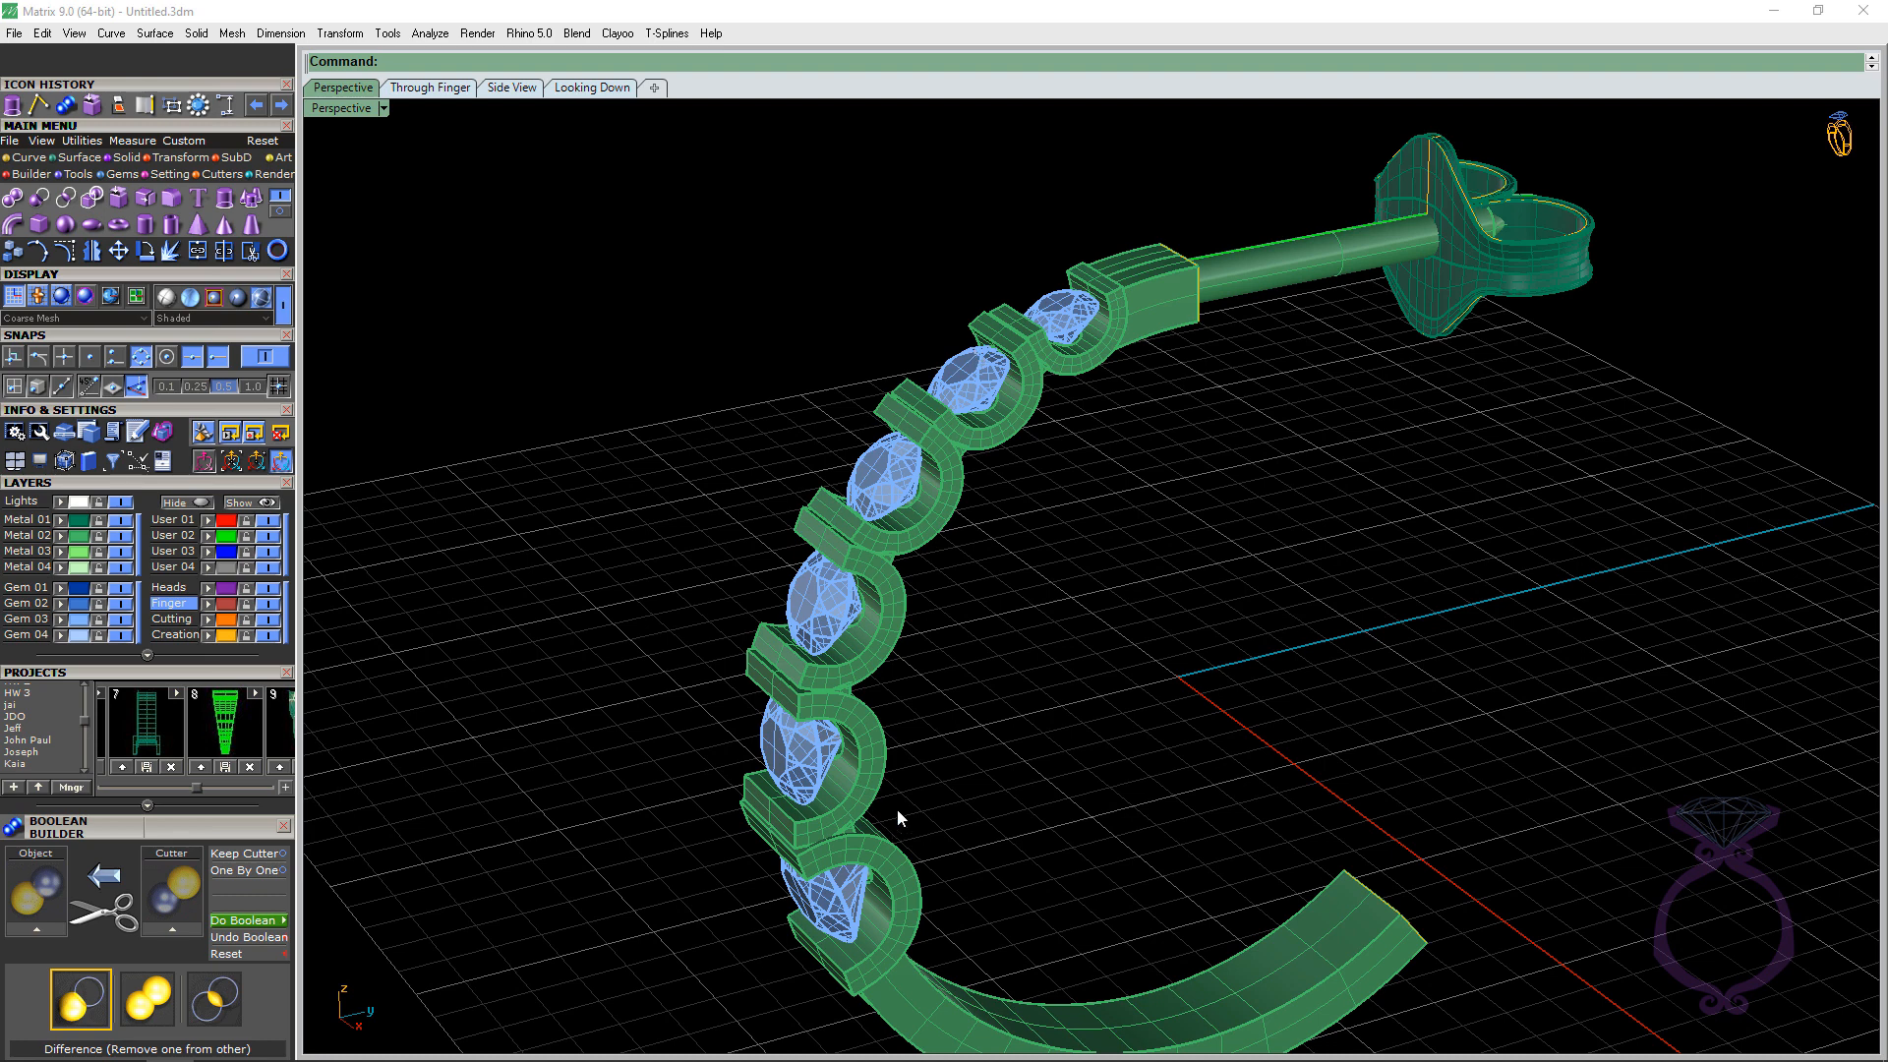
pyautogui.moveTo(1016, 590)
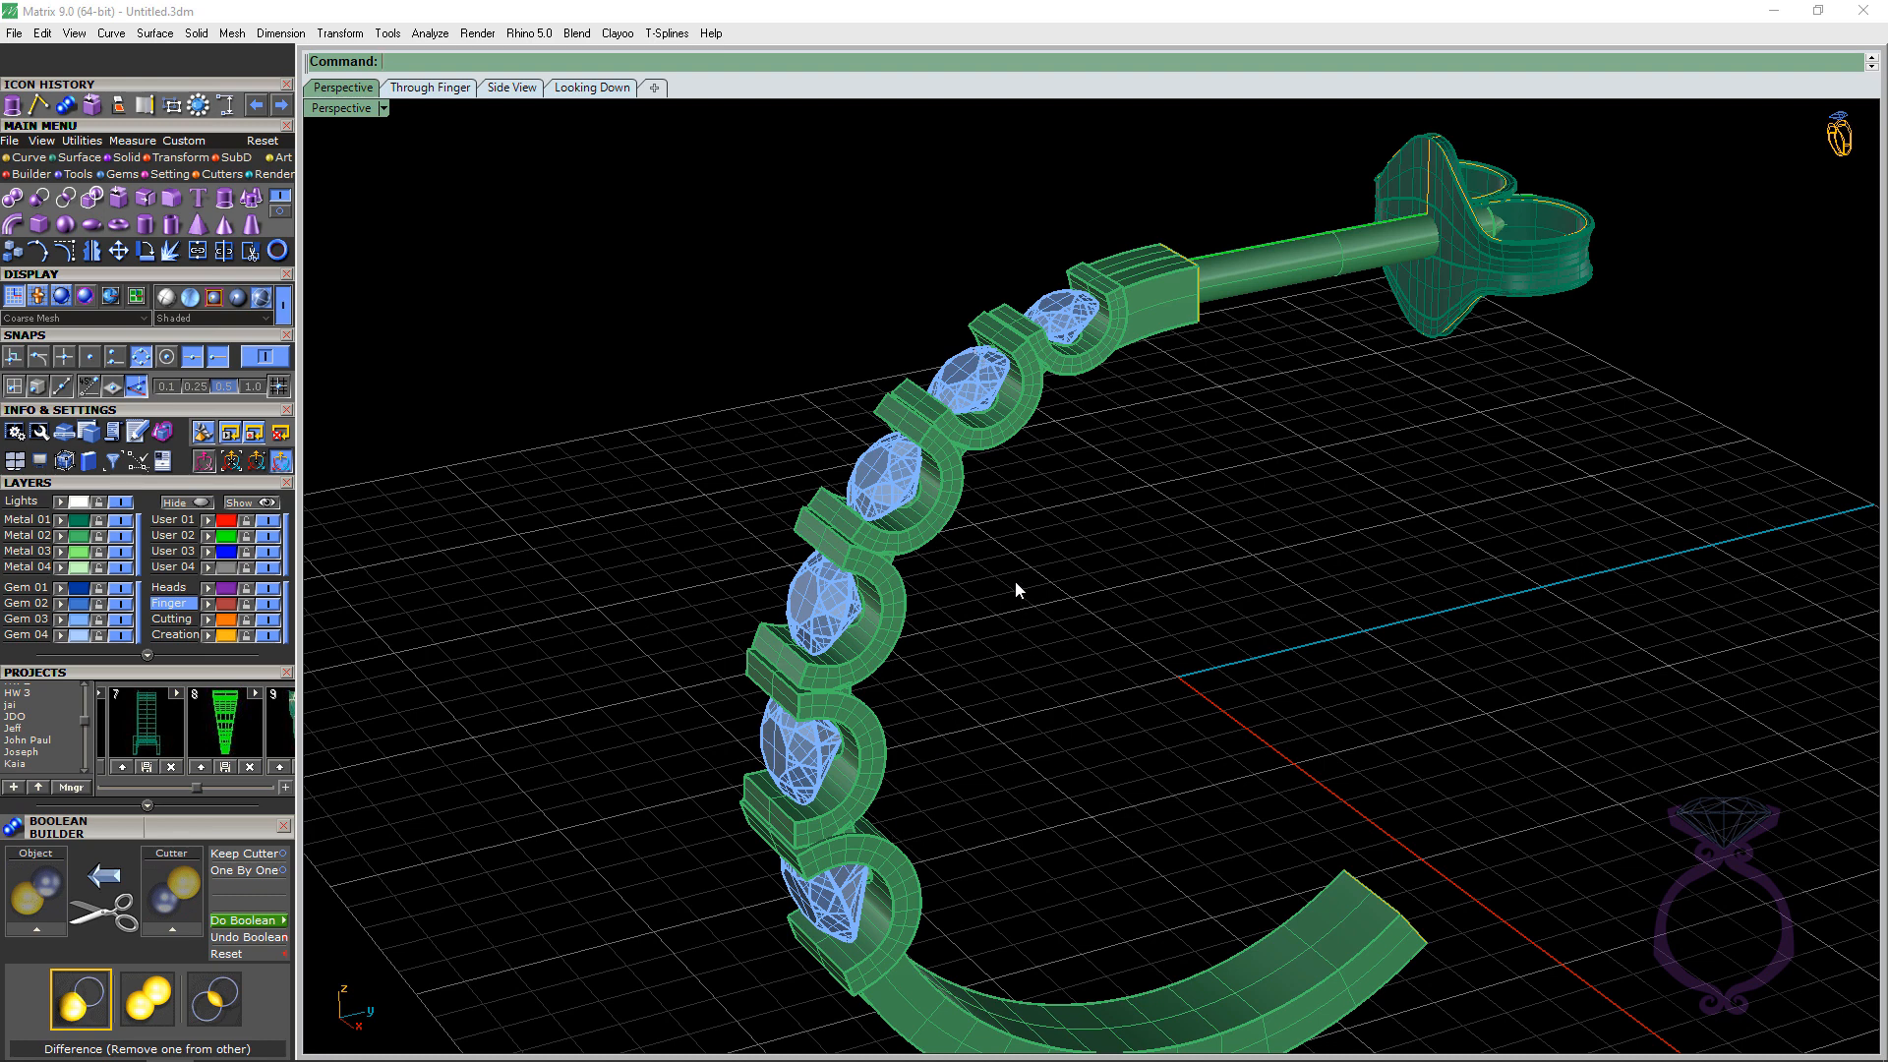
pyautogui.moveTo(1074, 401)
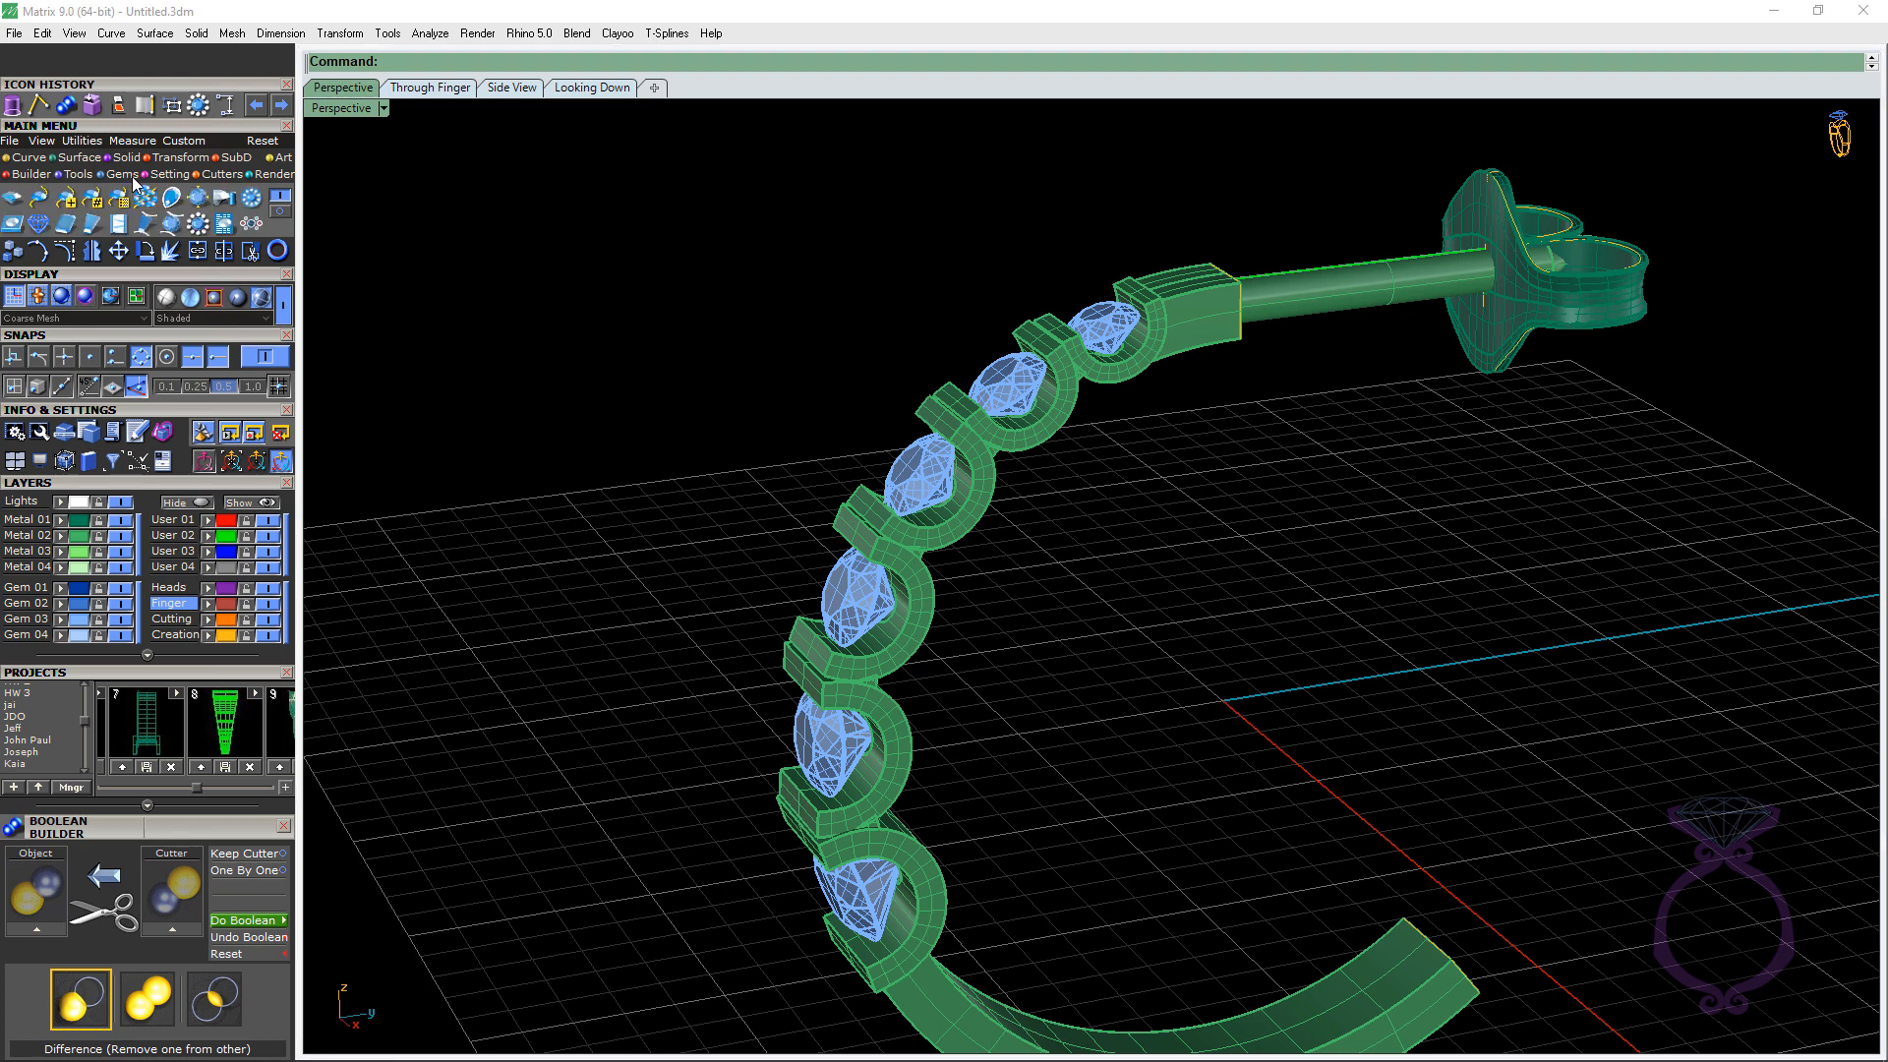
pyautogui.moveTo(238, 203)
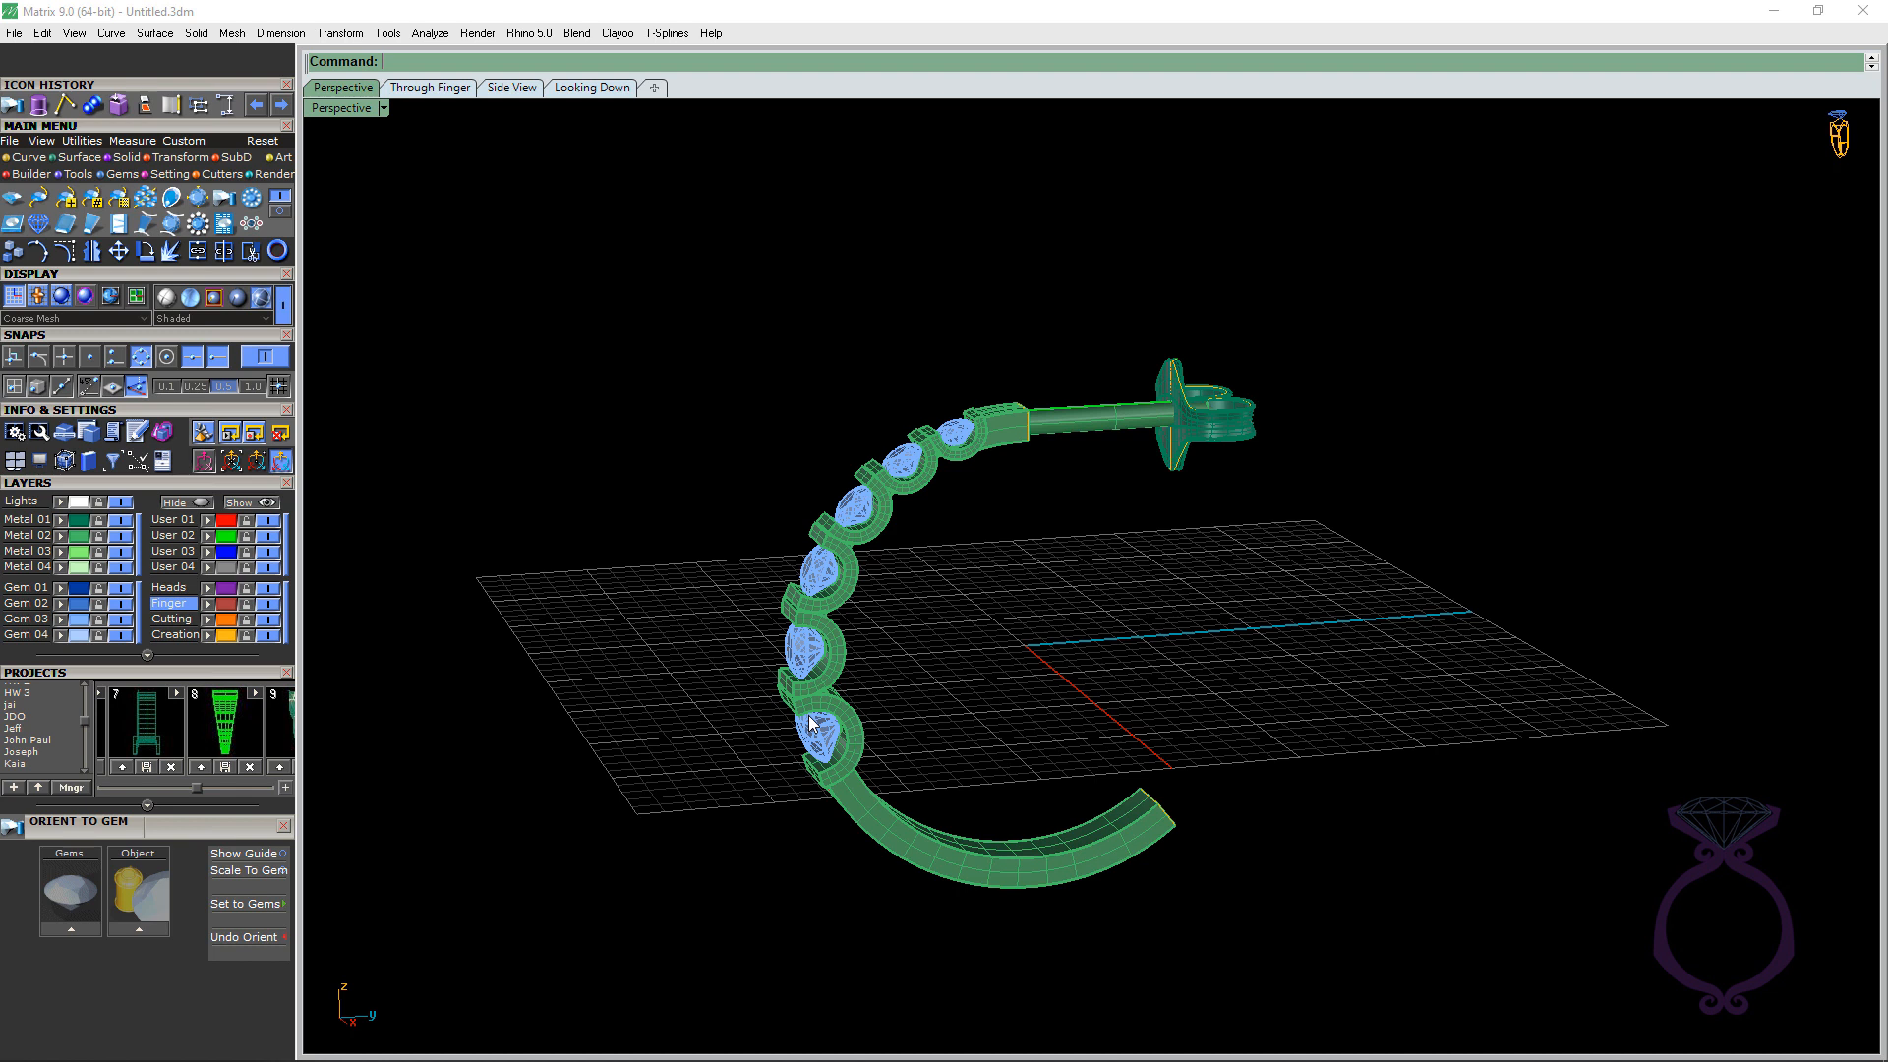
pyautogui.moveTo(686, 607)
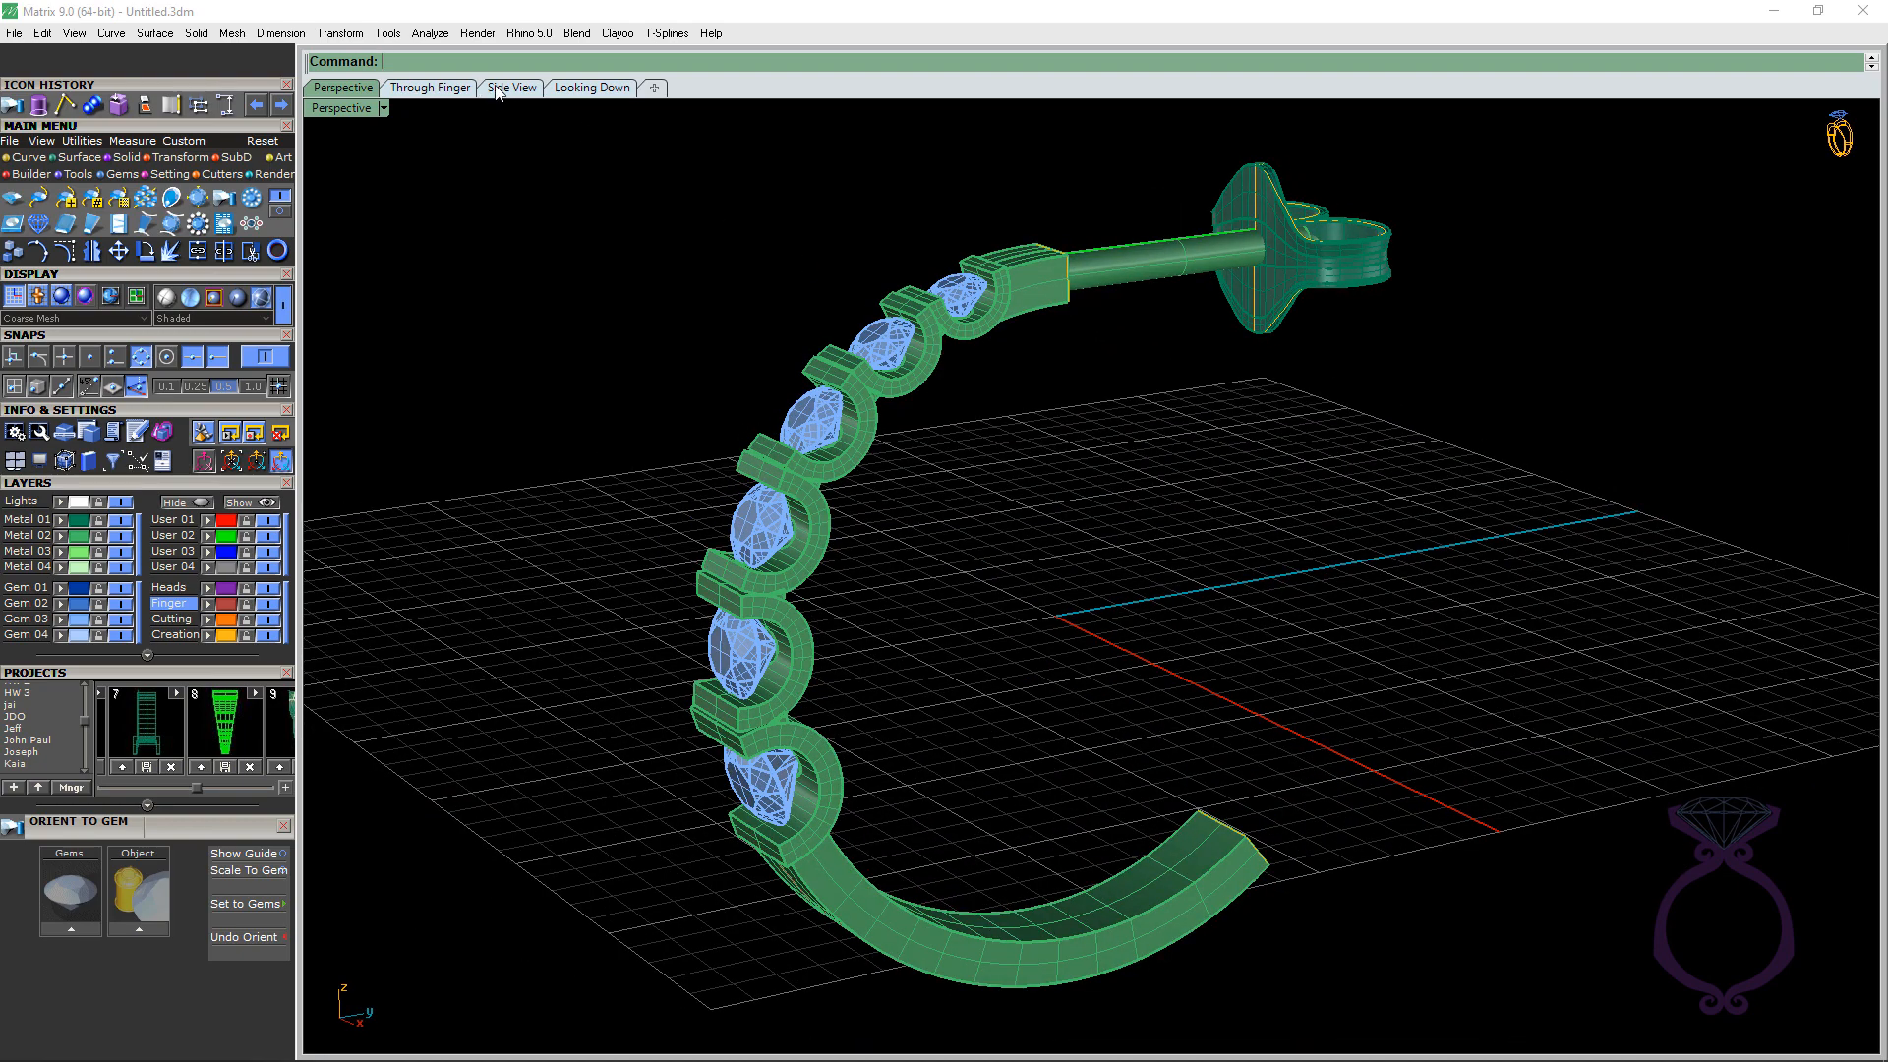
# Show the ring in the Side view as a wireframe to see how a gem sits in its head
pyautogui.click(512, 86)
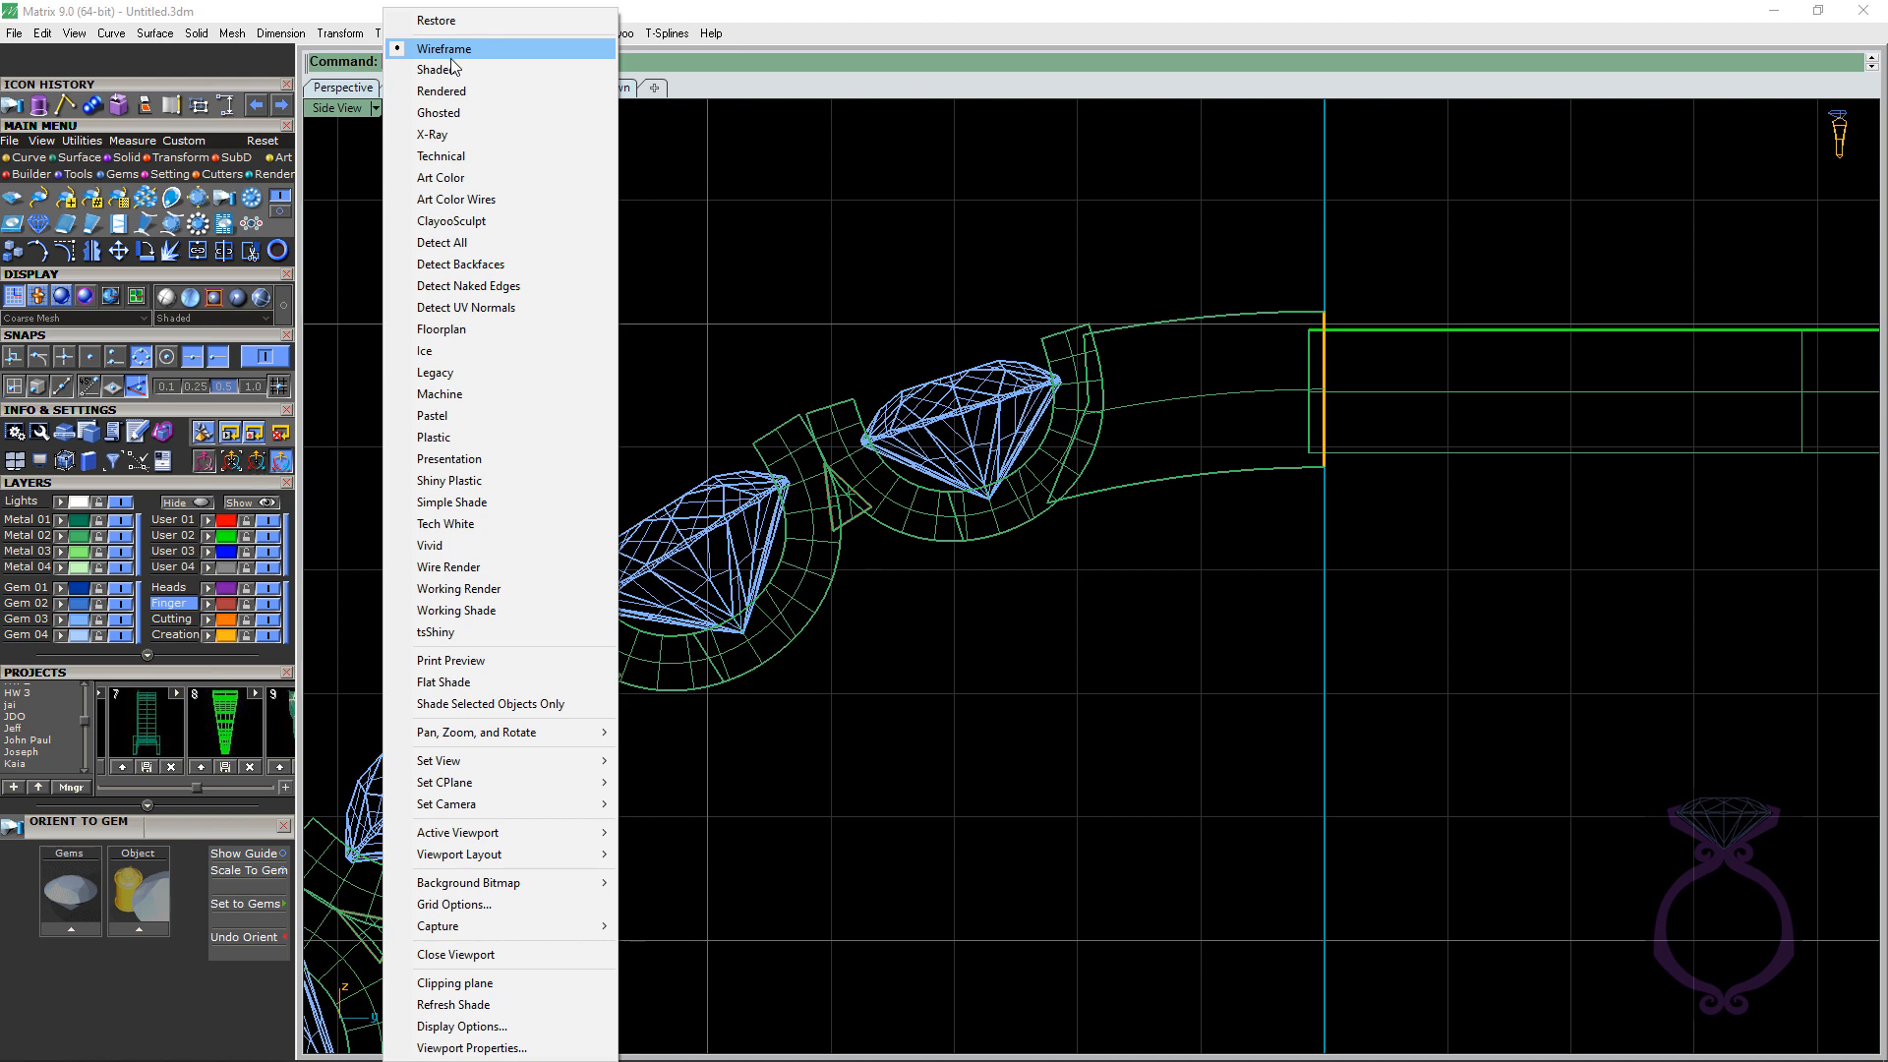
pyautogui.click(437, 69)
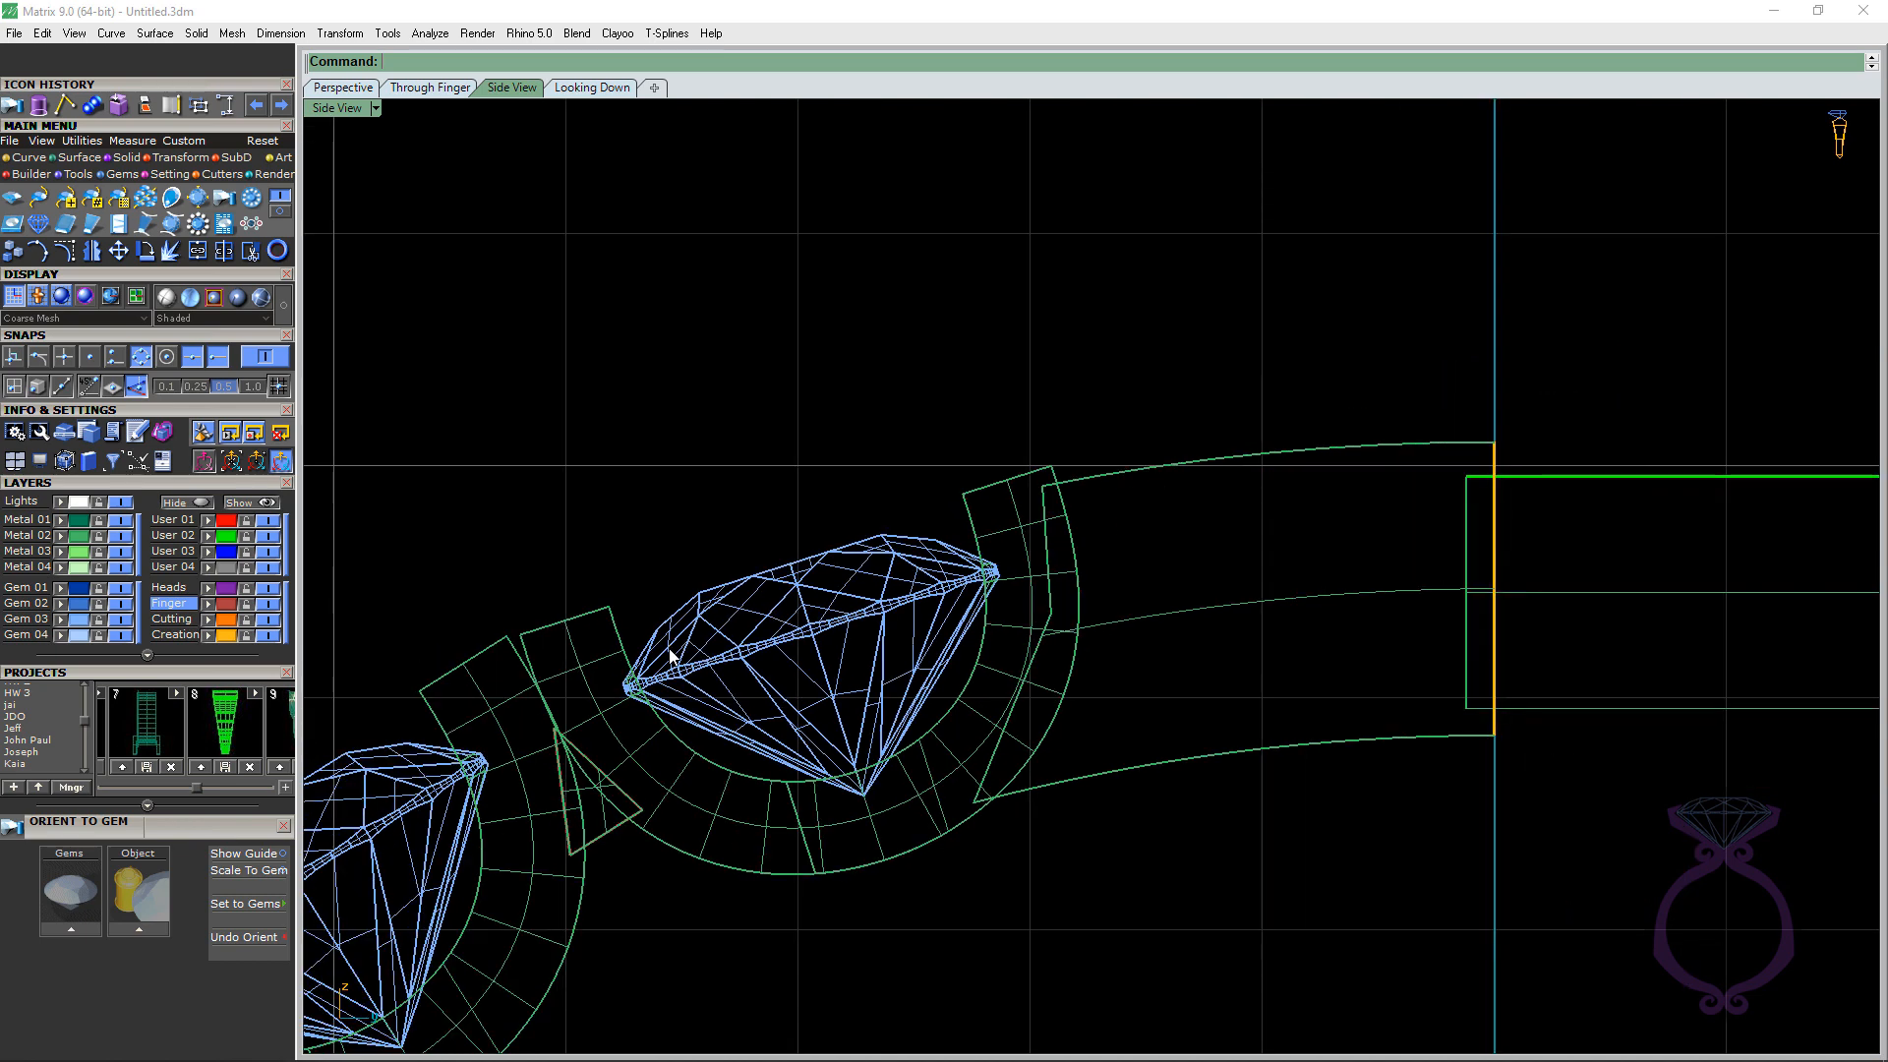
pyautogui.moveTo(555, 645)
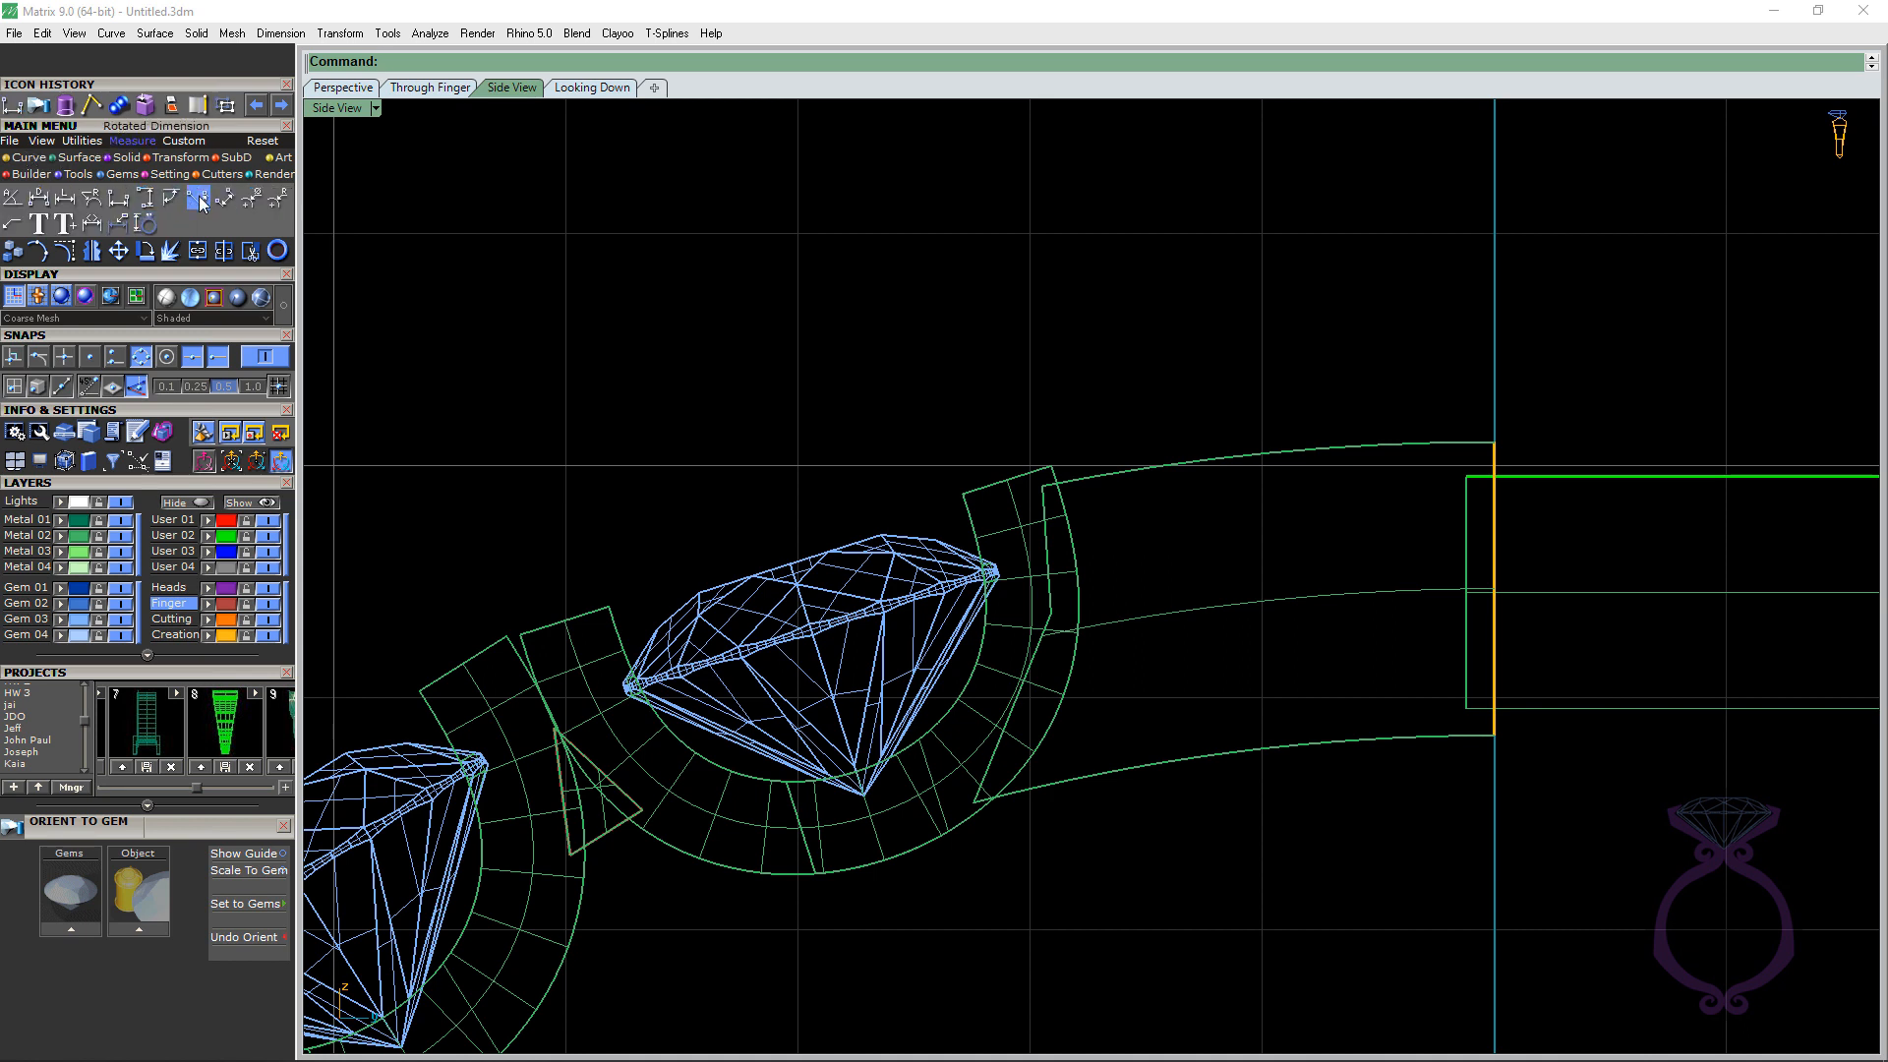
# Measure the 0.40 gap between two neighbouring heads, then view it in shaded perspective
pyautogui.click(200, 197)
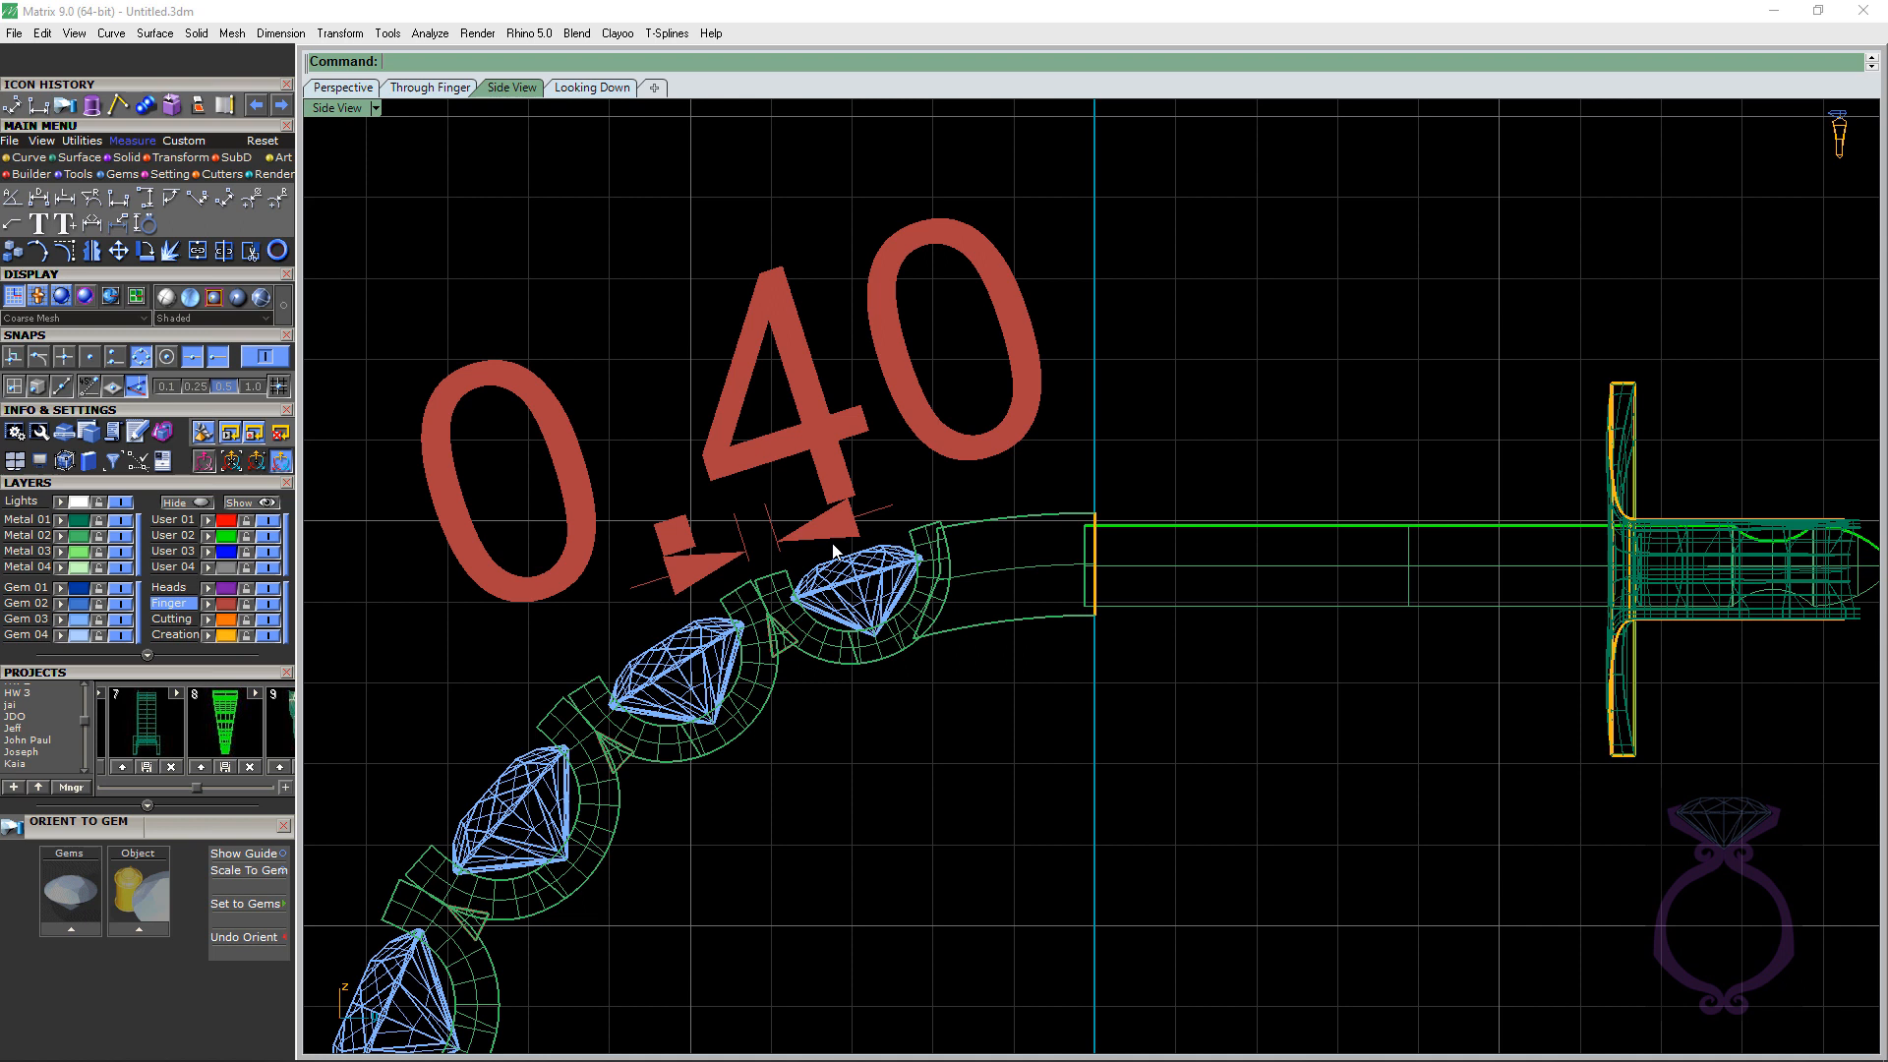
pyautogui.moveTo(669, 454)
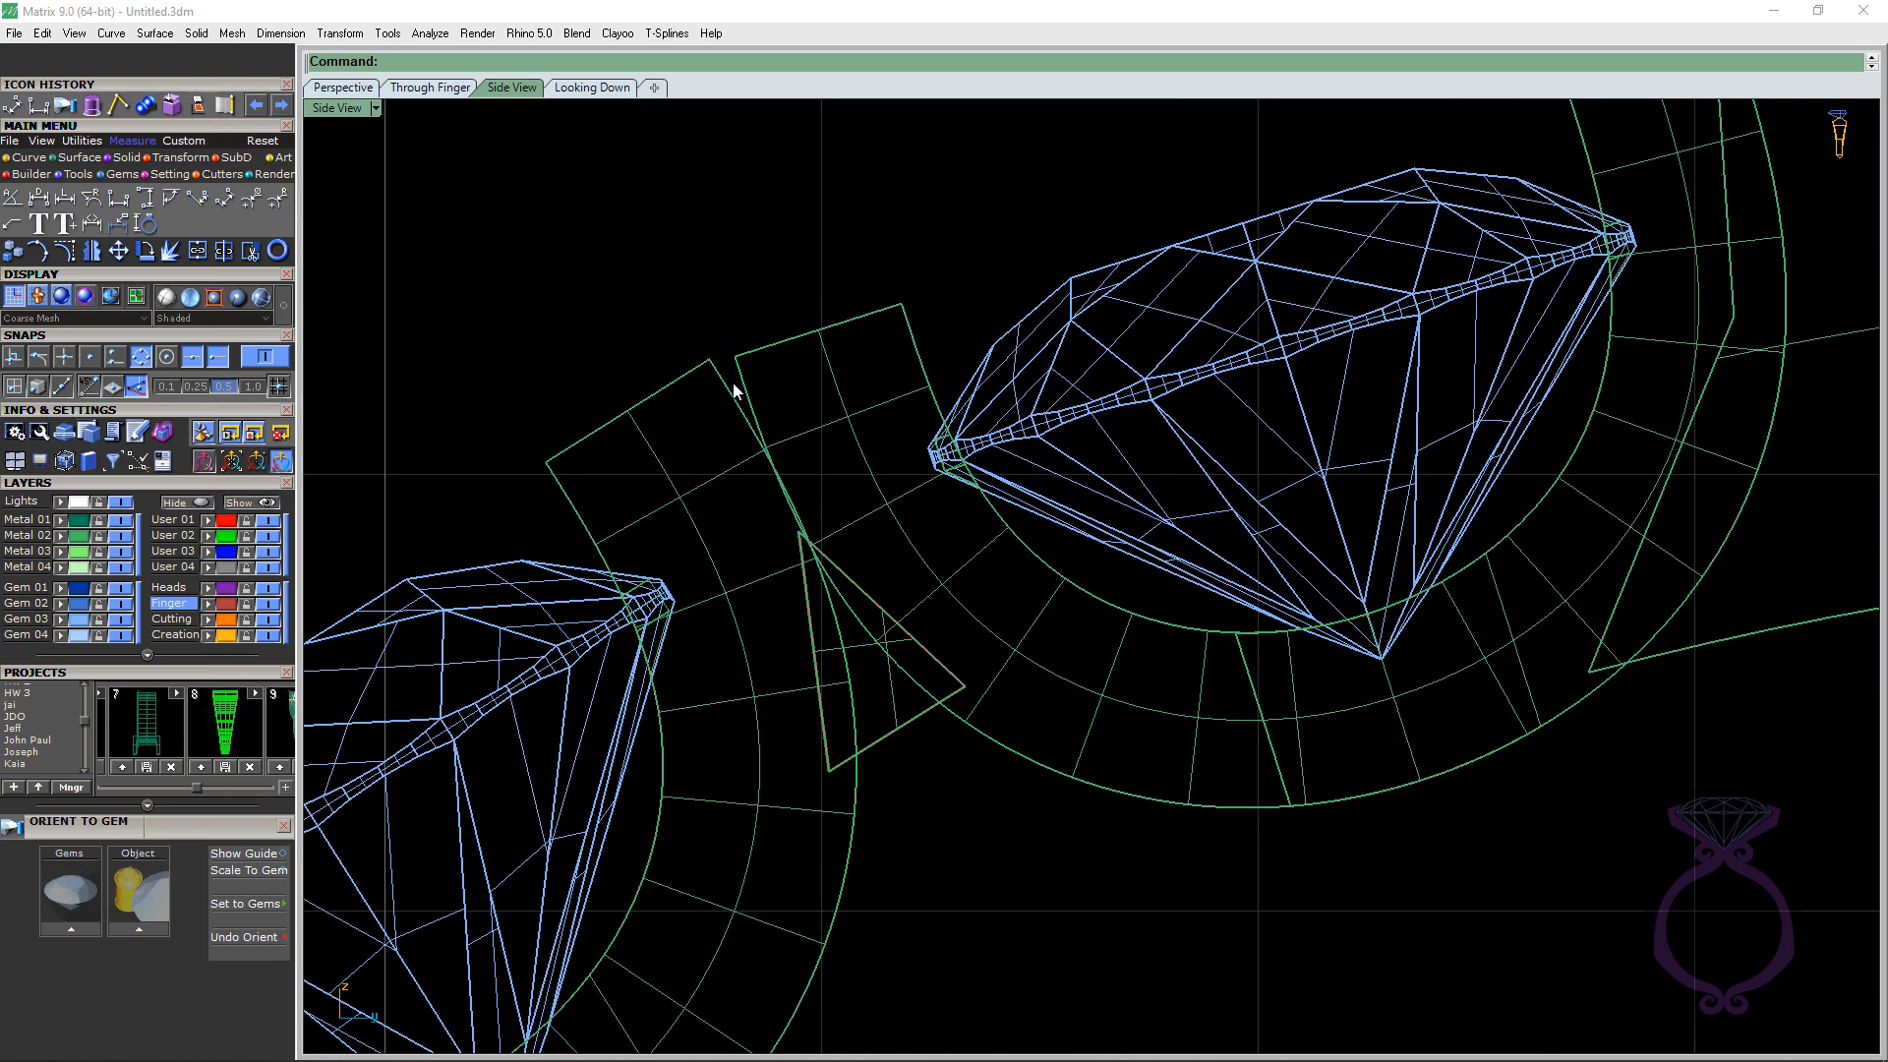
pyautogui.moveTo(822, 372)
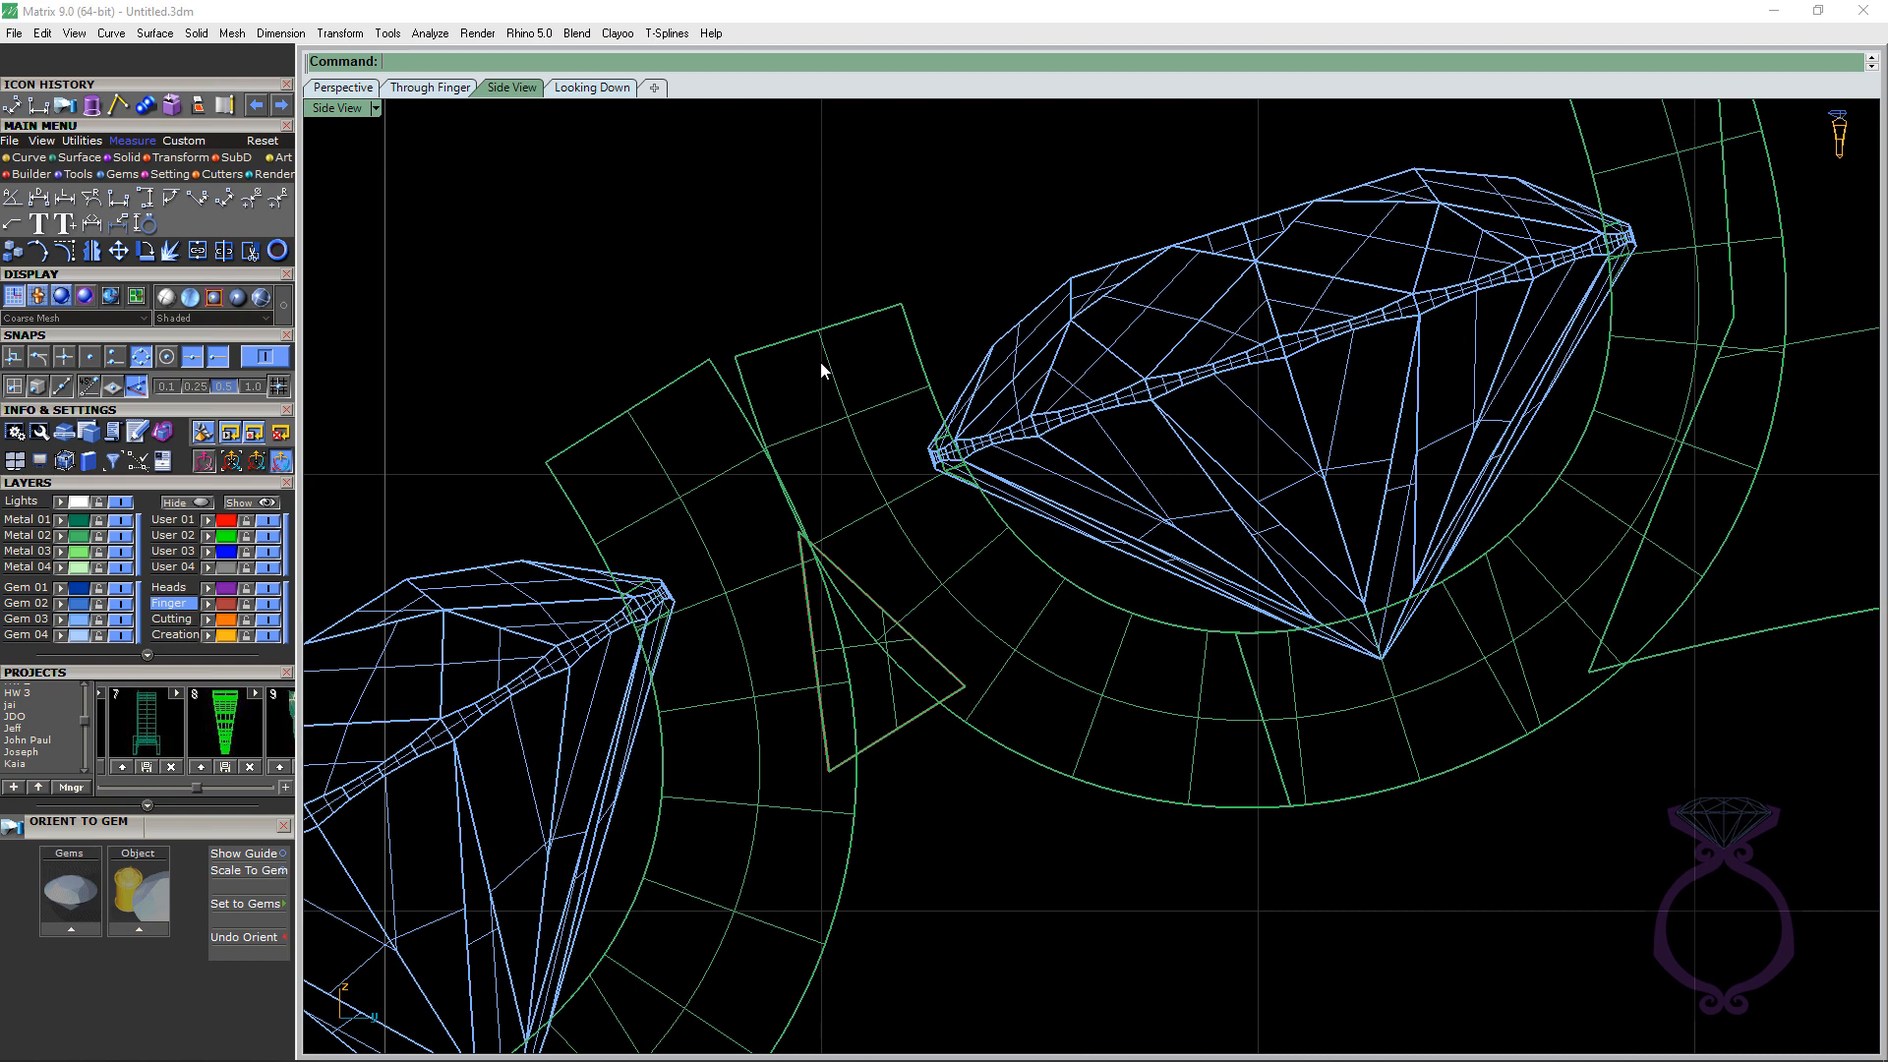
pyautogui.moveTo(718, 382)
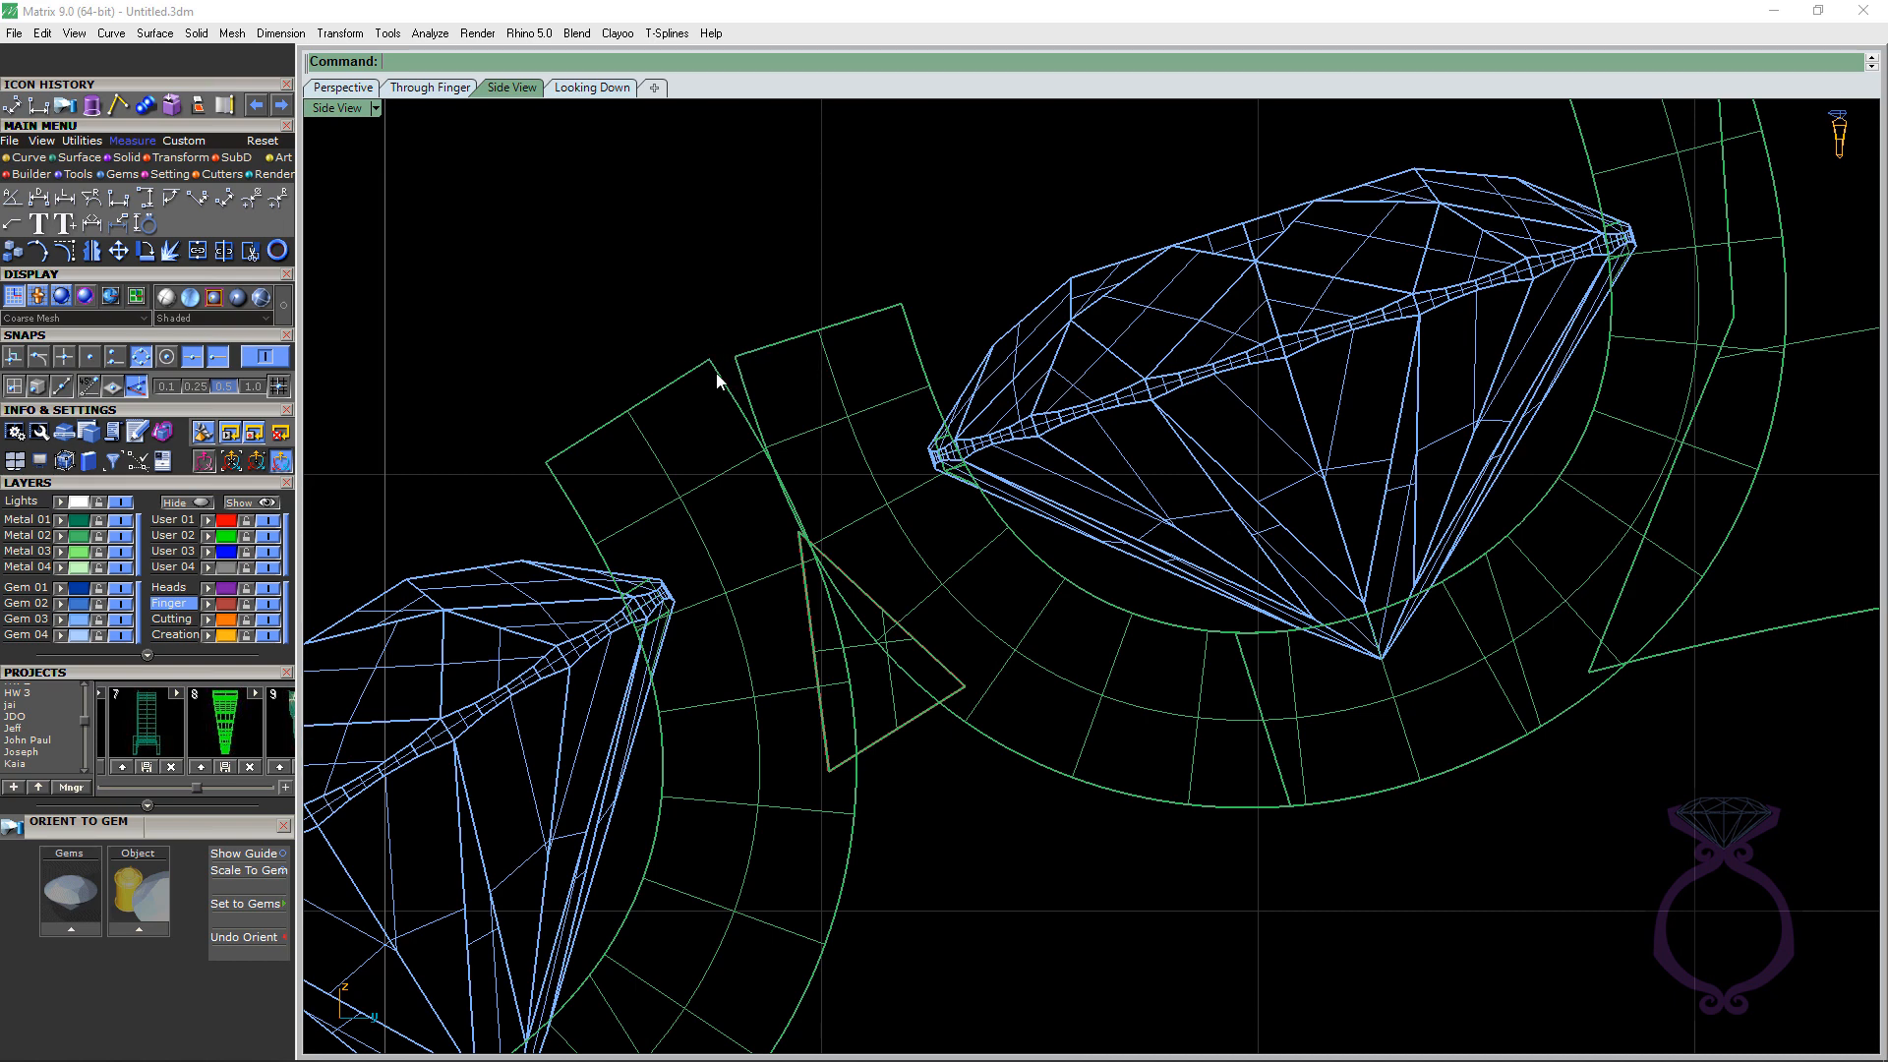
pyautogui.click(342, 86)
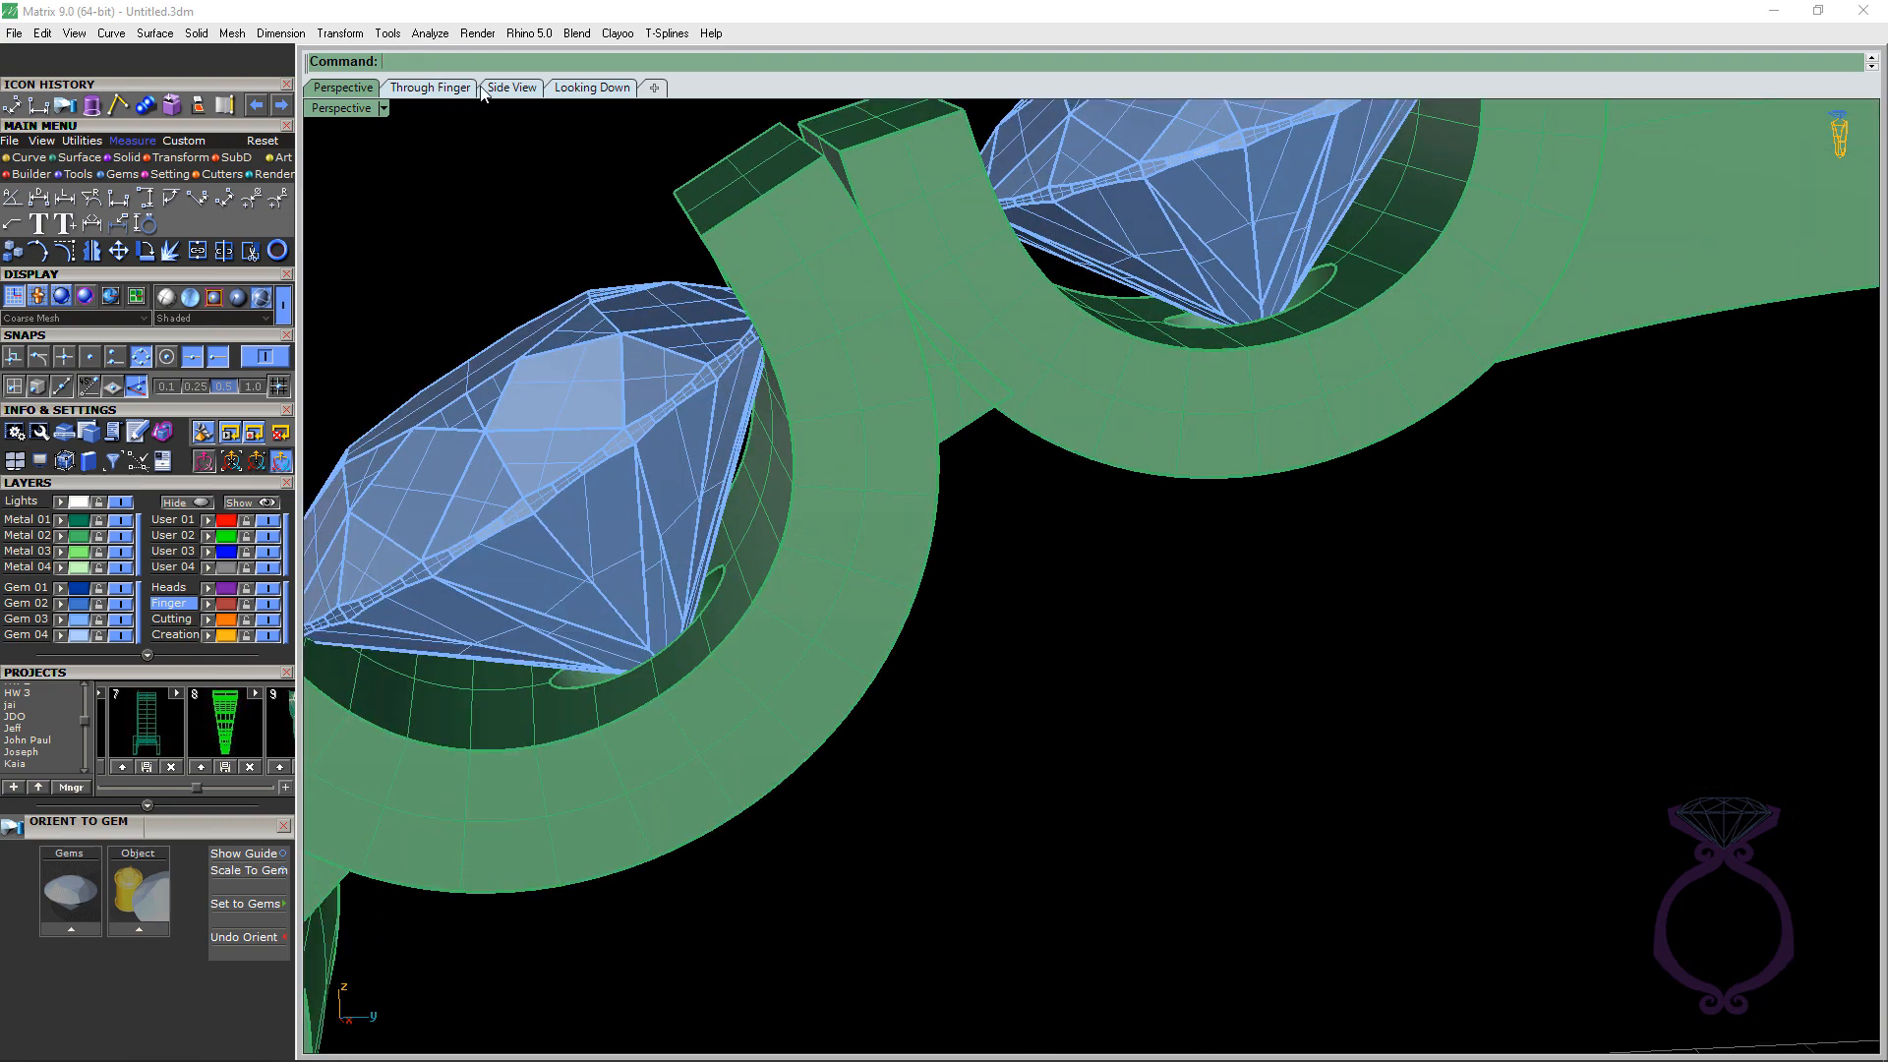
# Check the heads in Side view, then zoom in on the gem row in shaded perspective
pyautogui.click(511, 87)
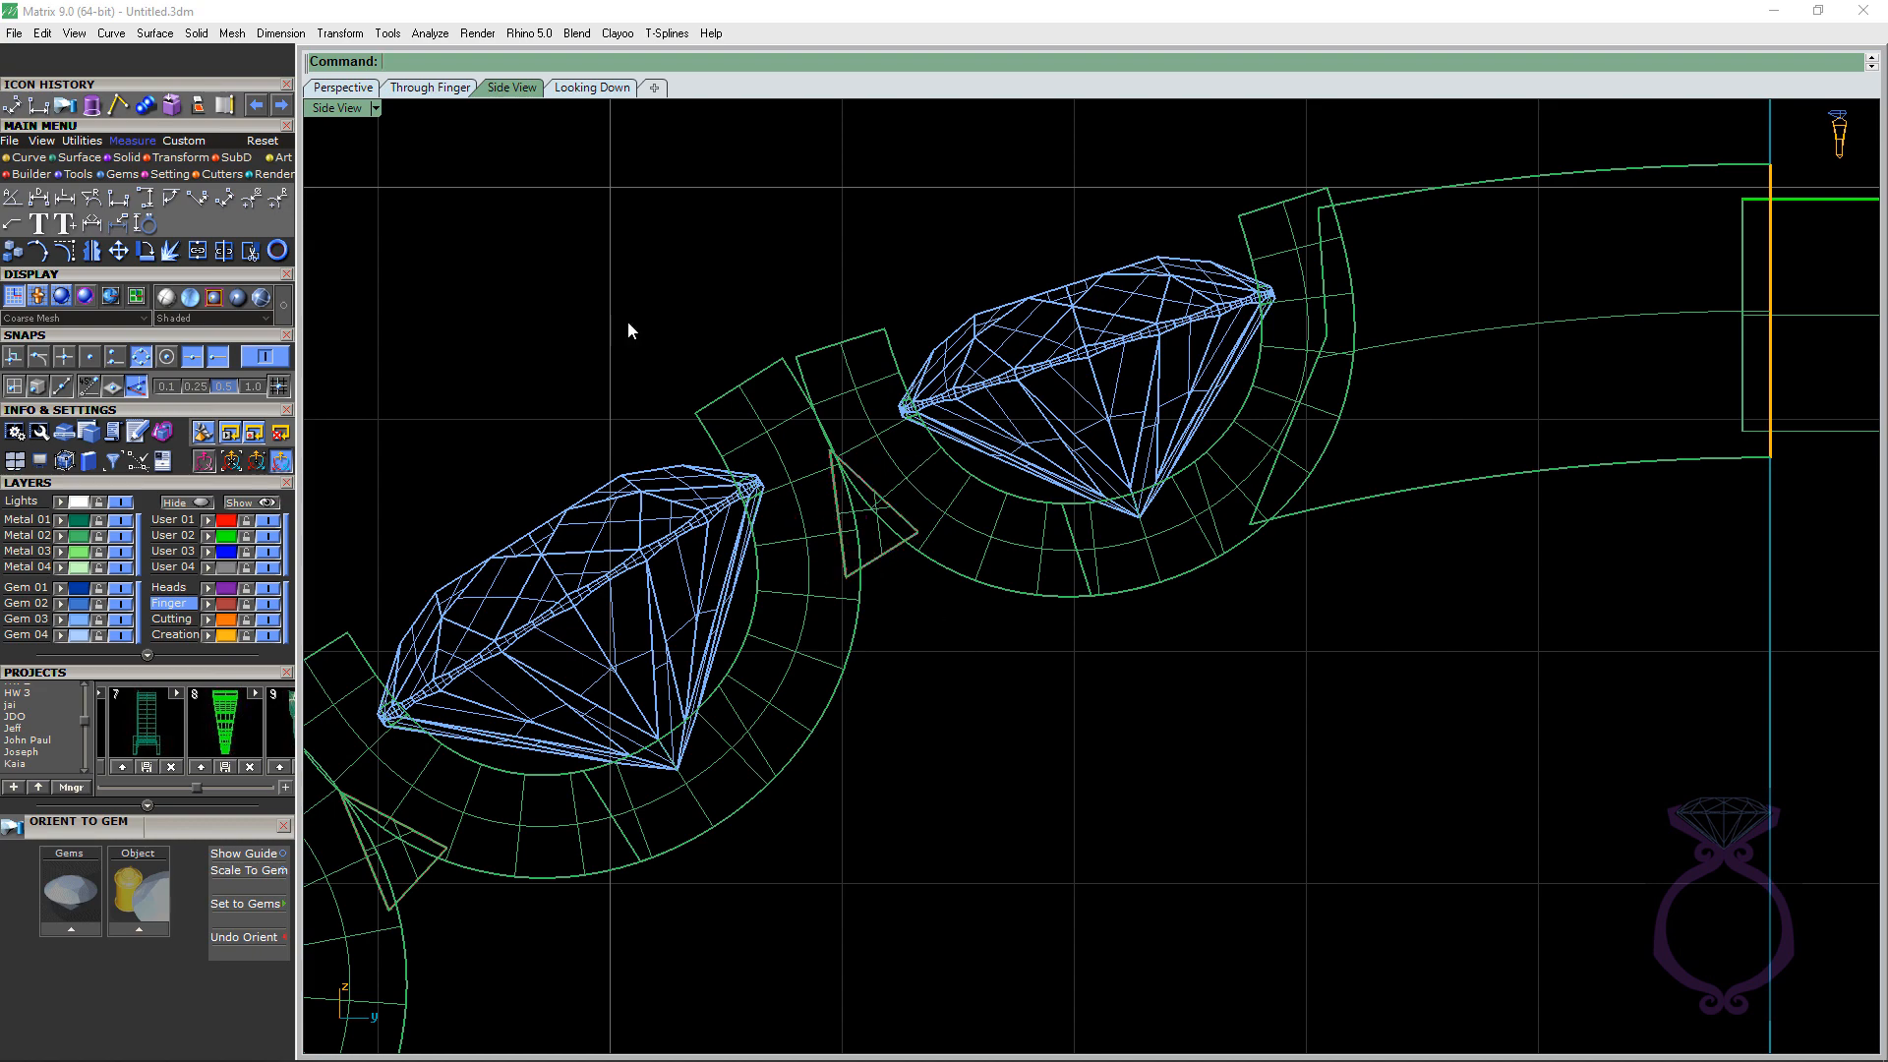
pyautogui.click(342, 87)
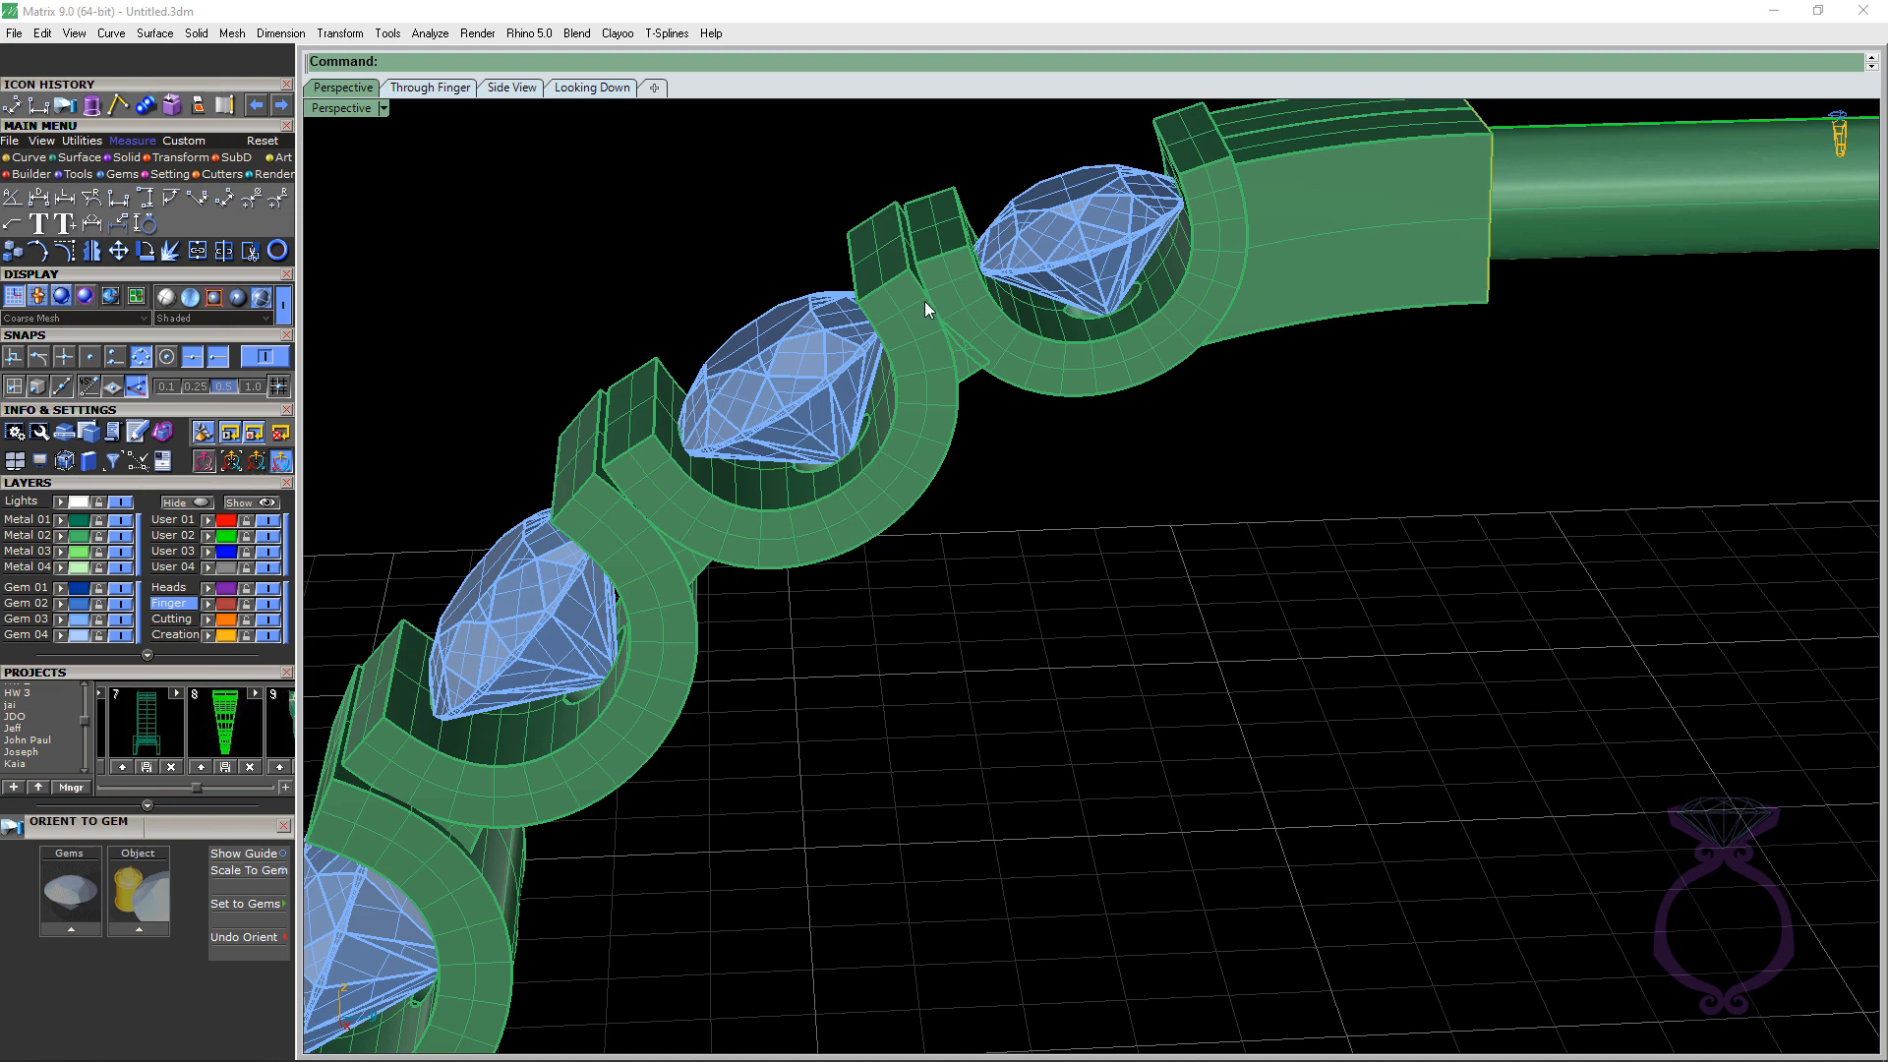
pyautogui.scroll(3)
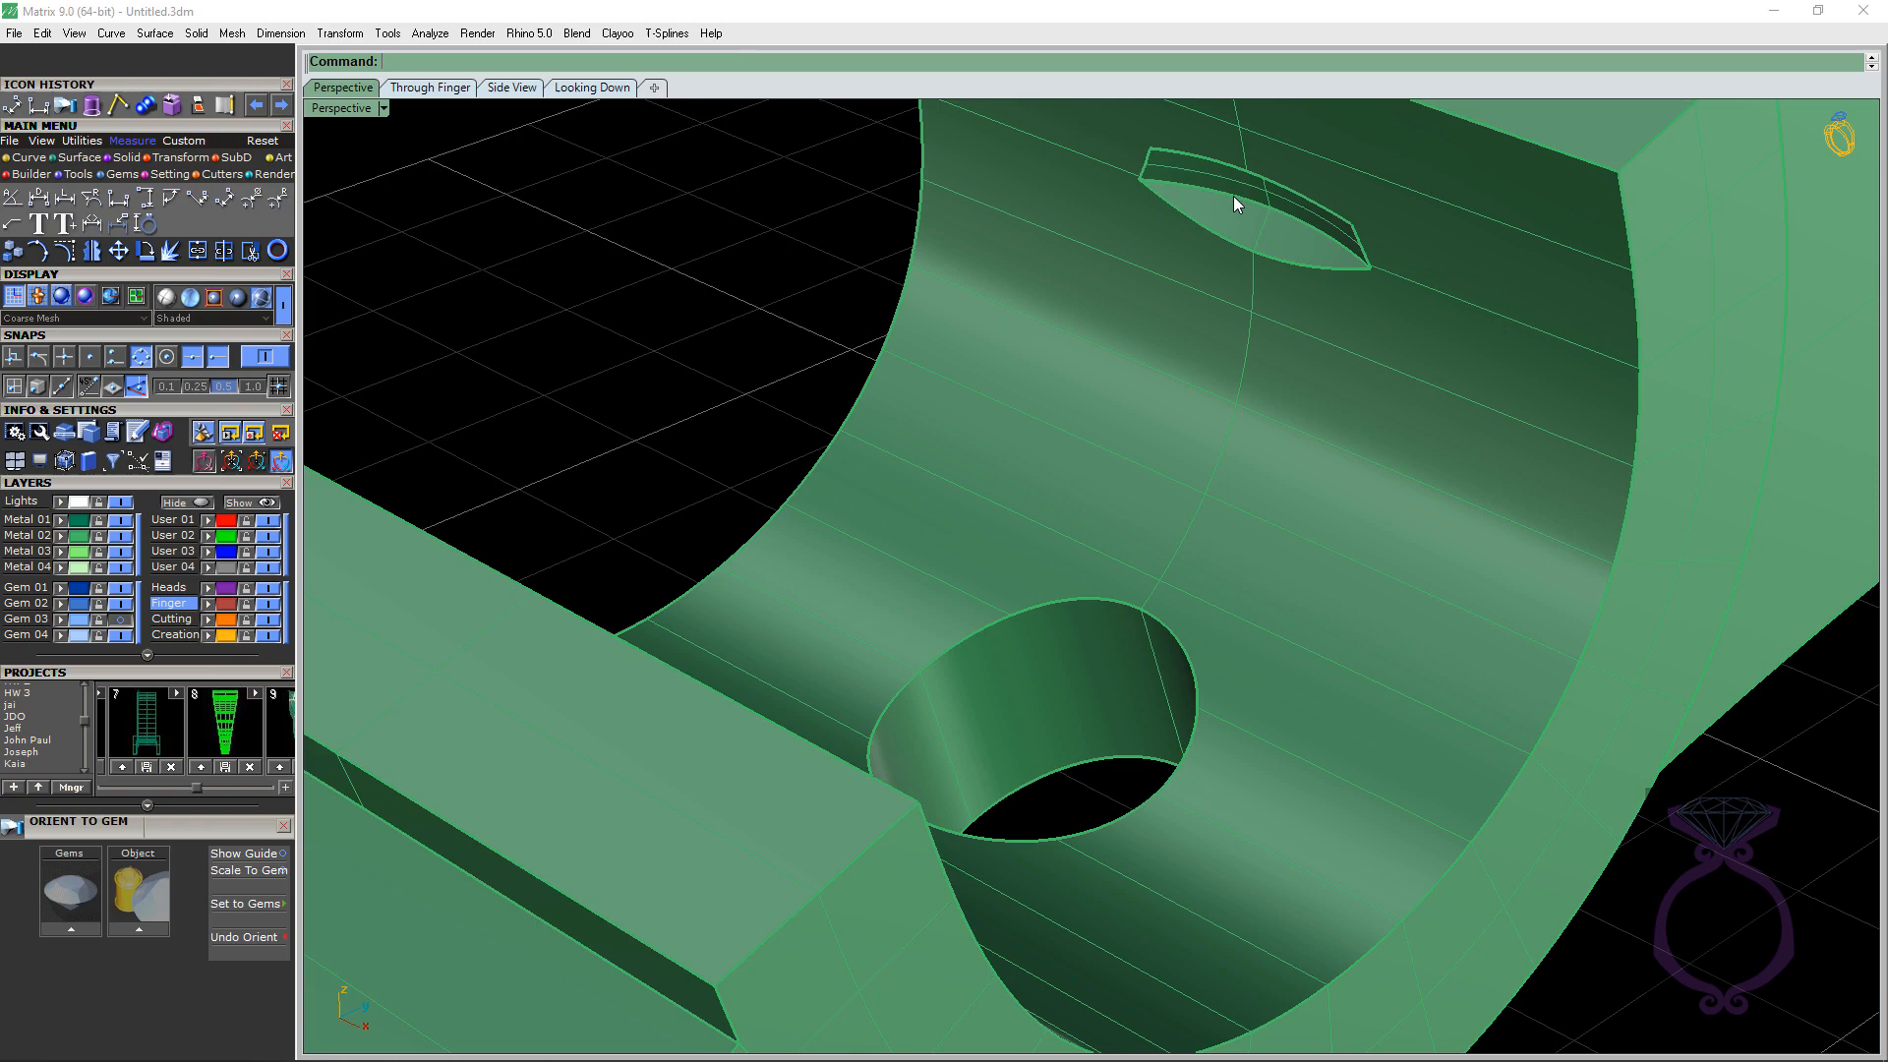
pyautogui.moveTo(1227, 205); pyautogui.dragTo(1037, 234)
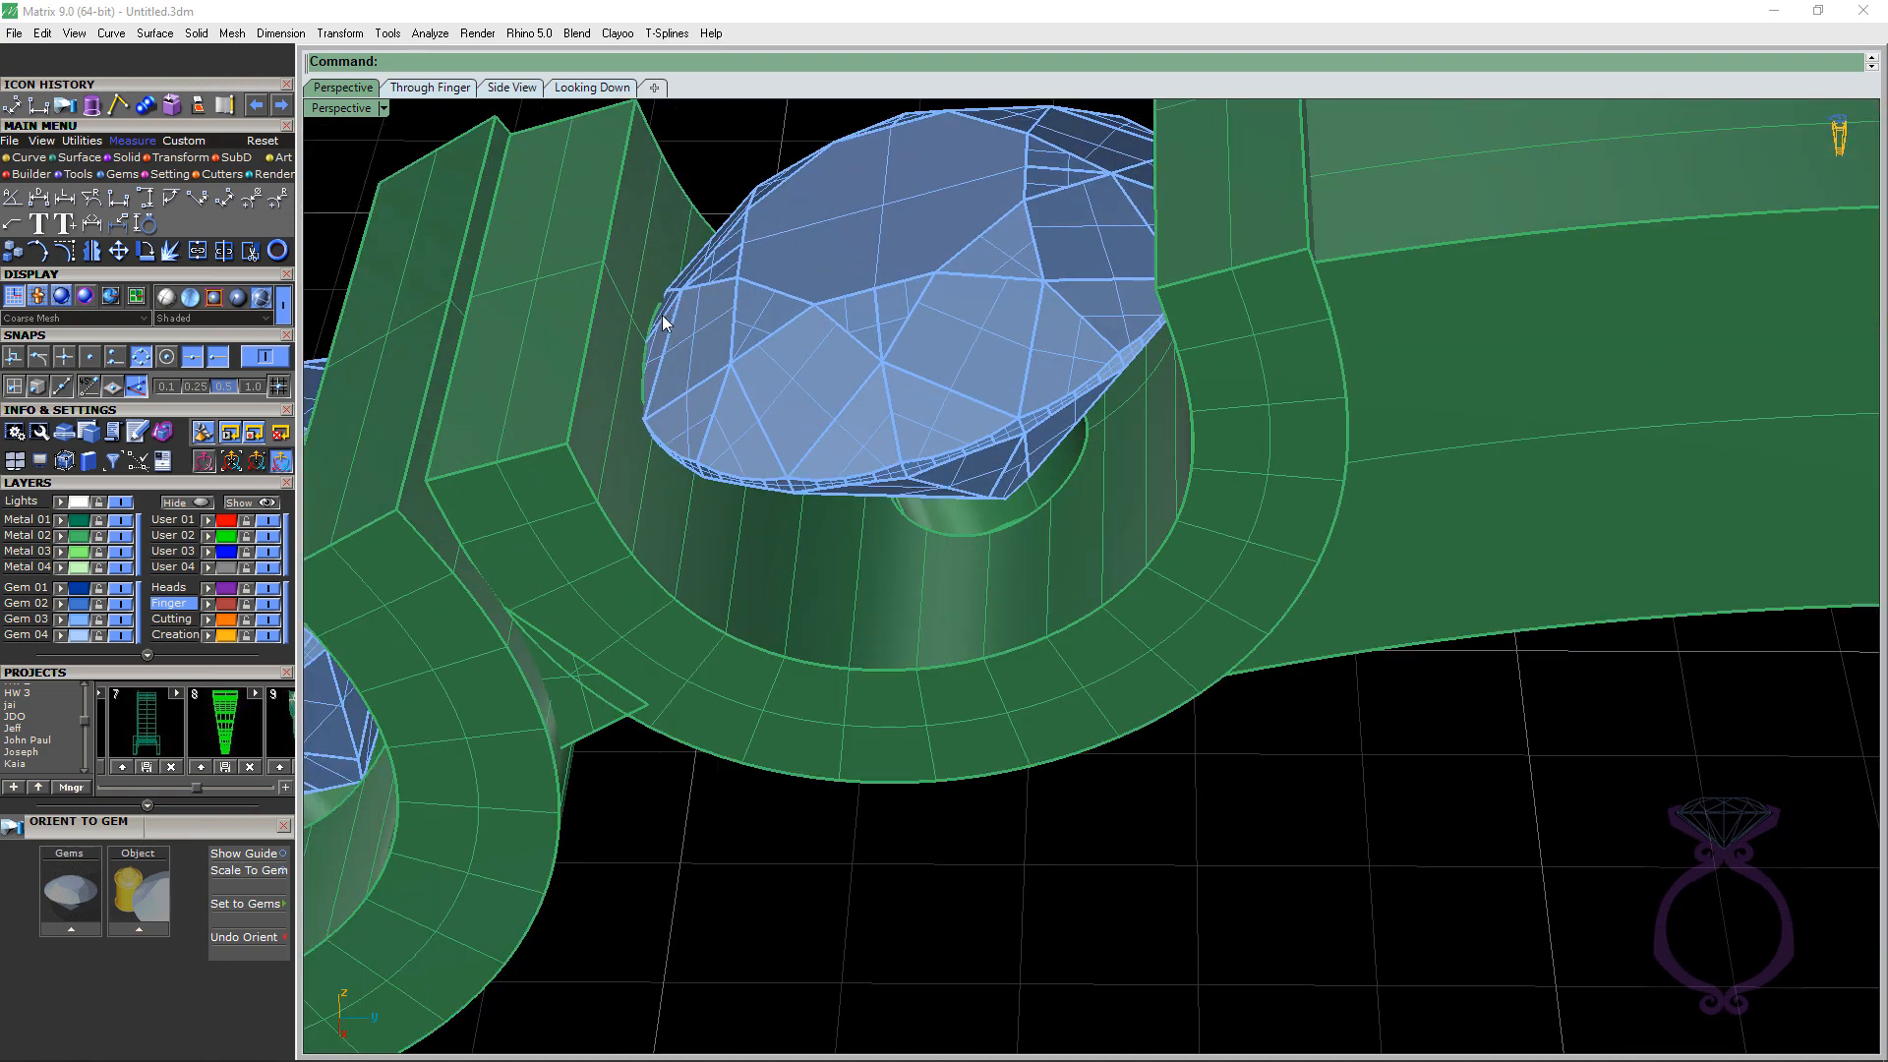
pyautogui.moveTo(652, 350)
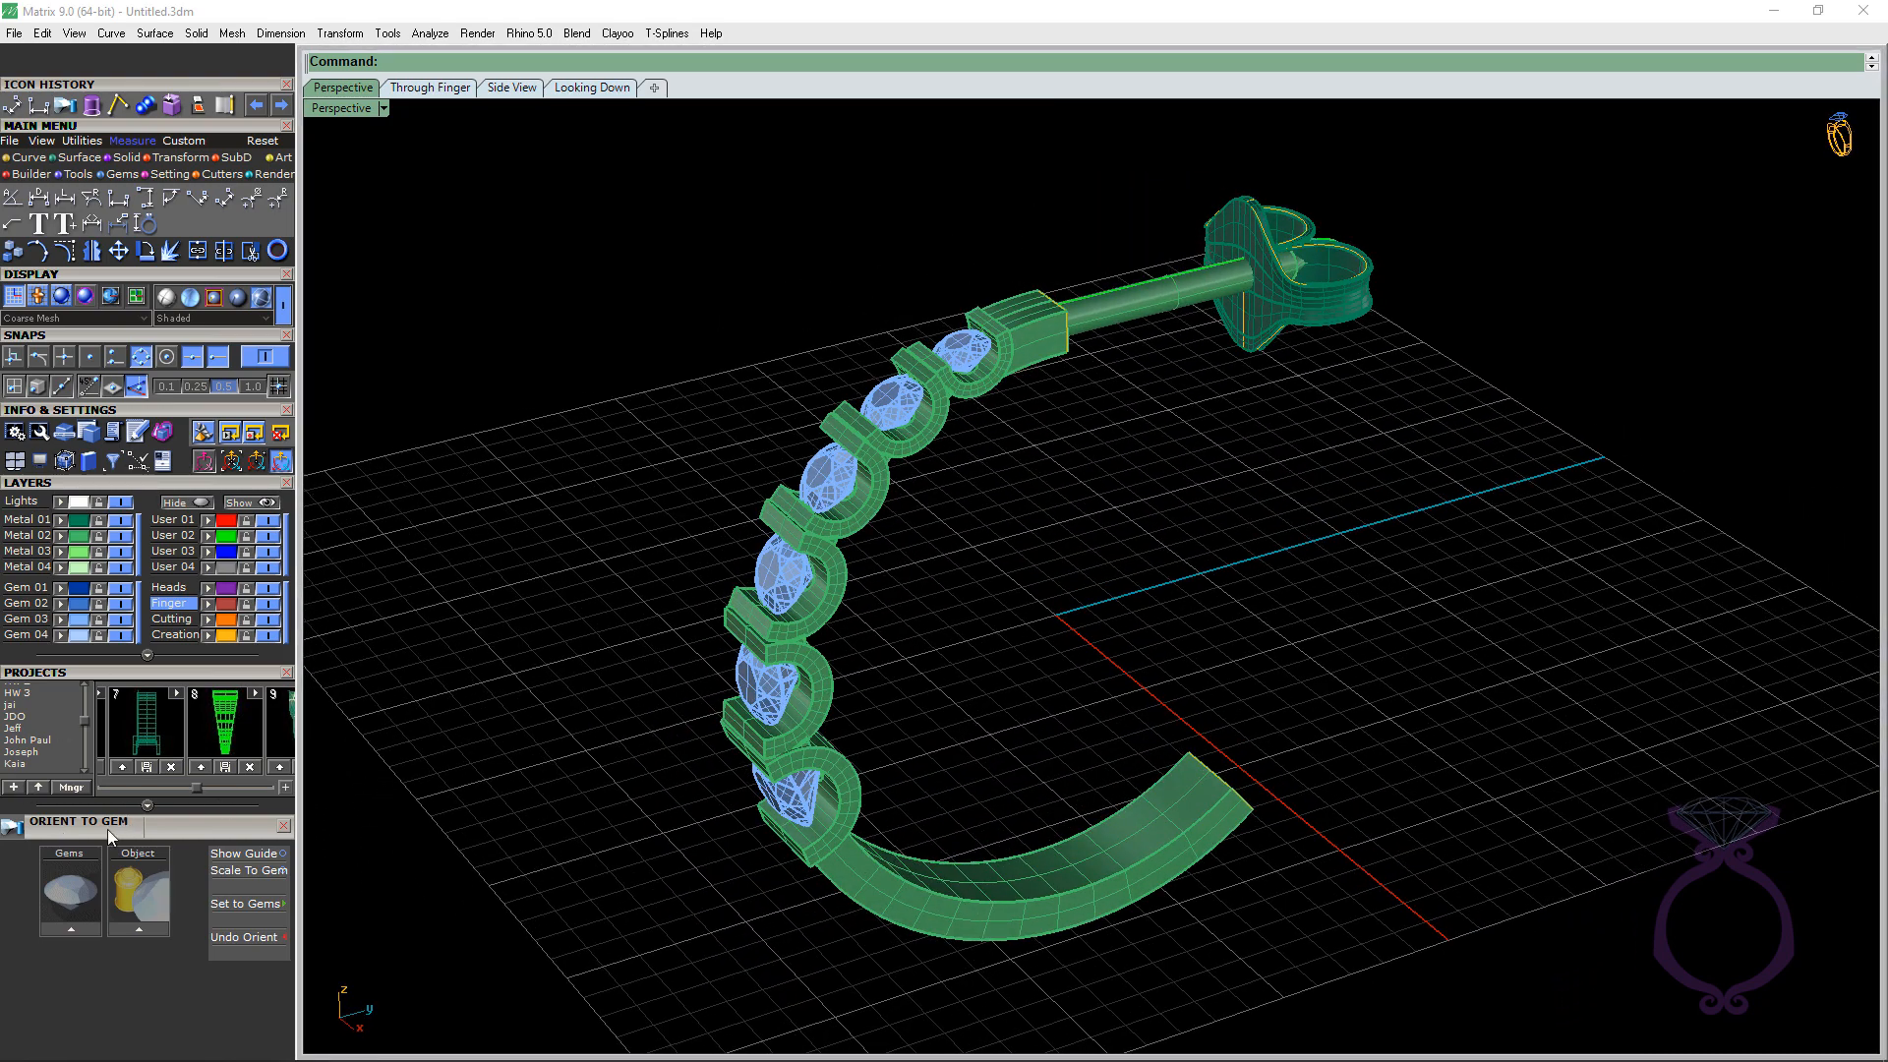
pyautogui.moveTo(157, 840)
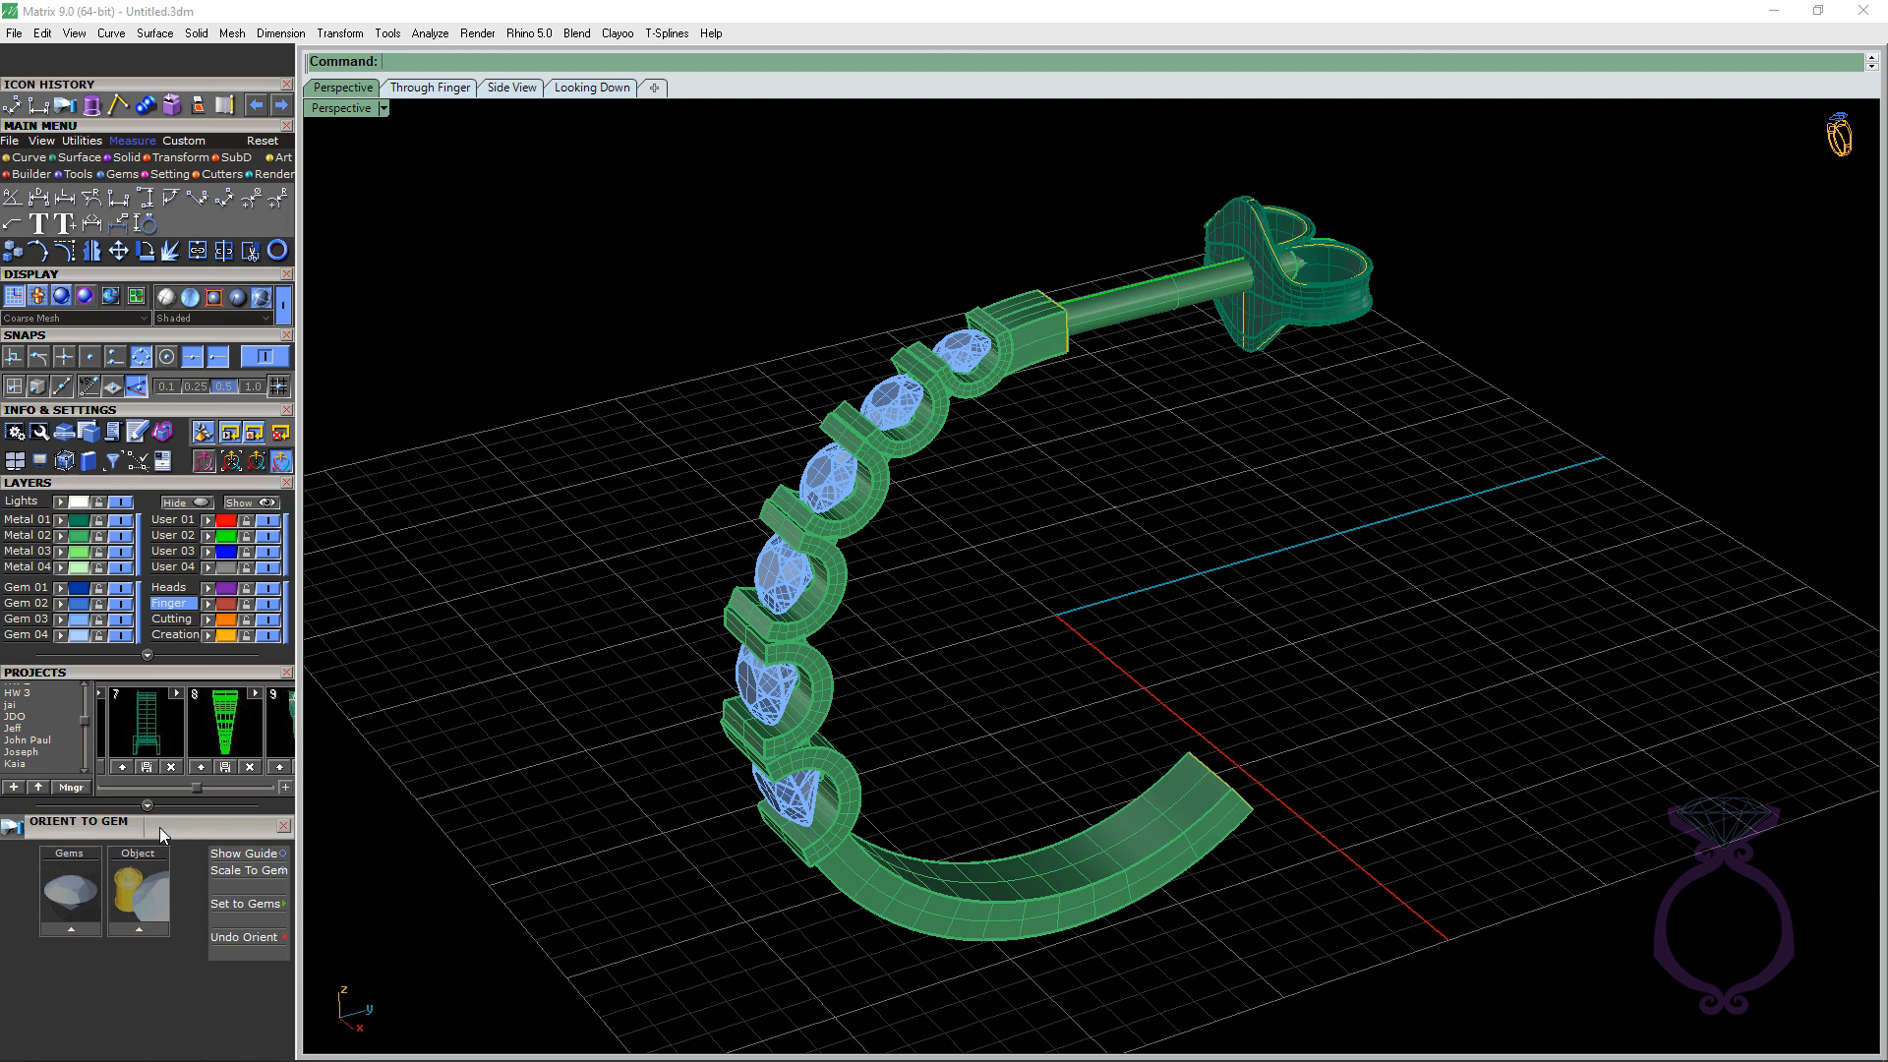
pyautogui.moveTo(157, 836)
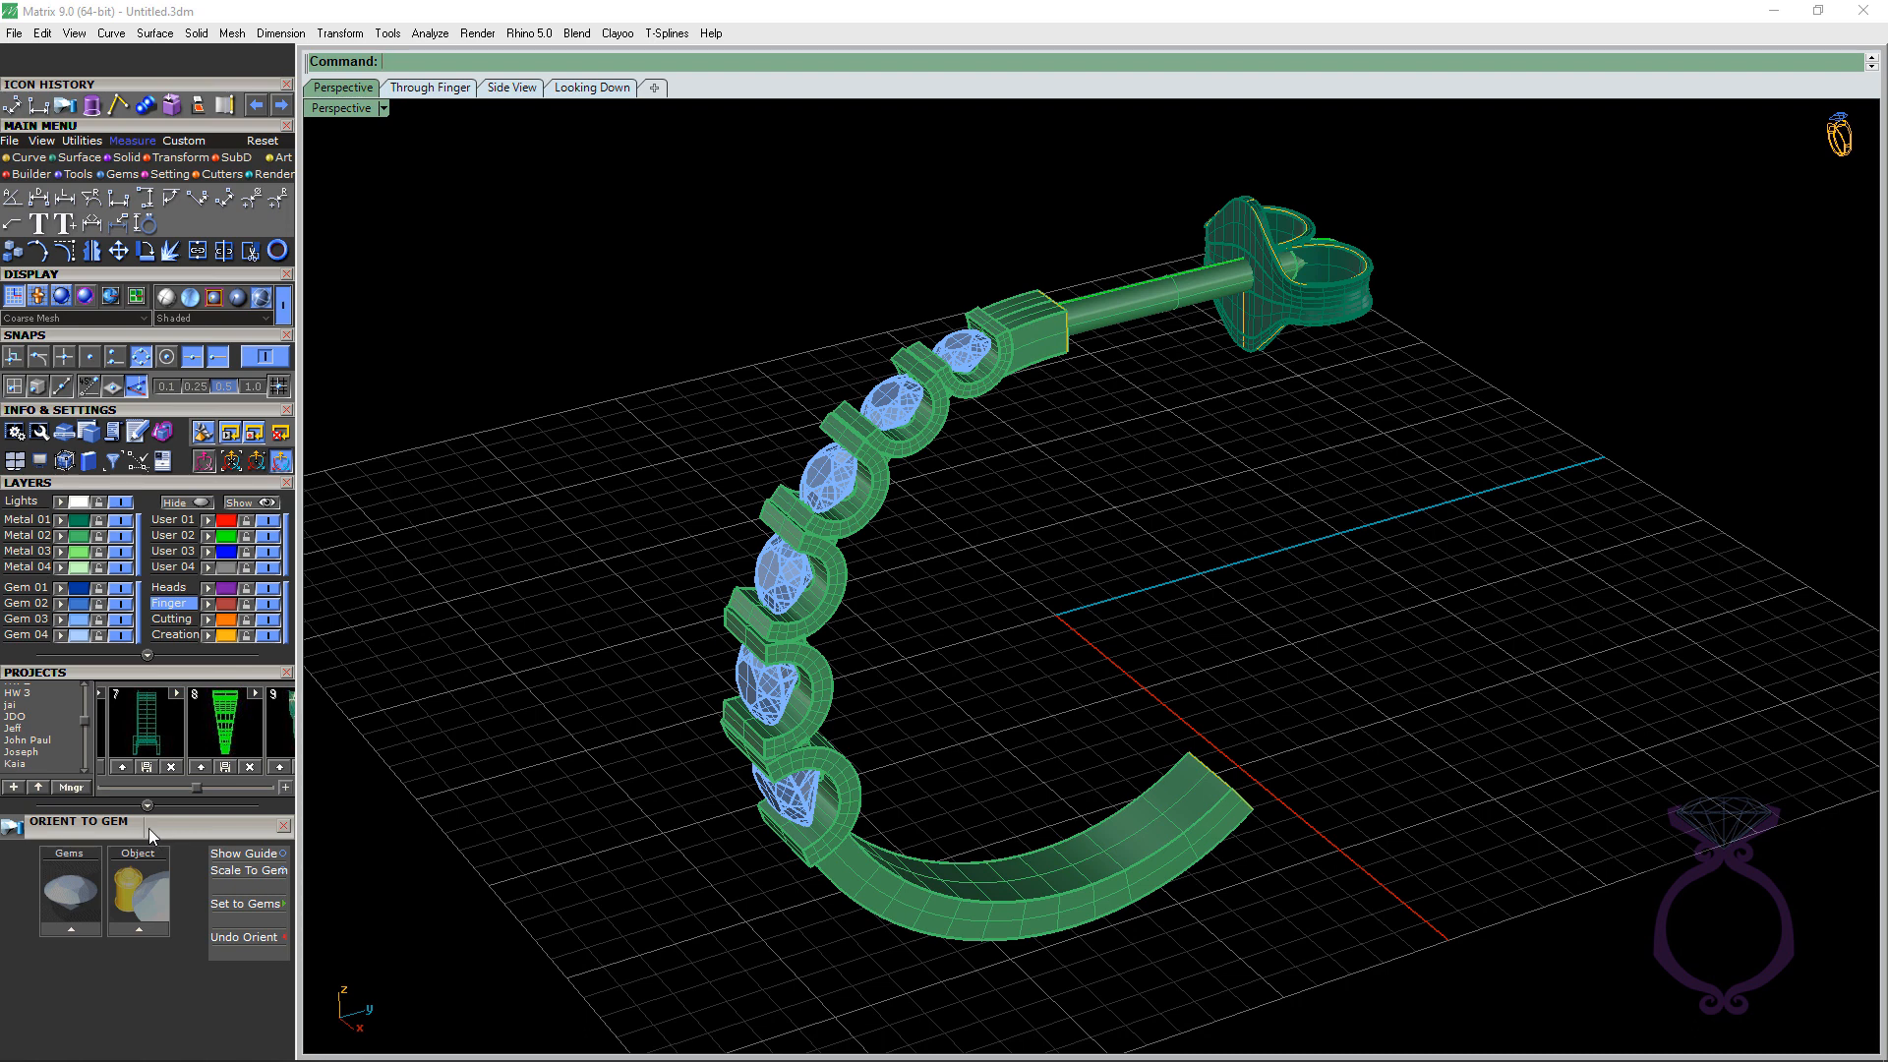
pyautogui.moveTo(501, 830)
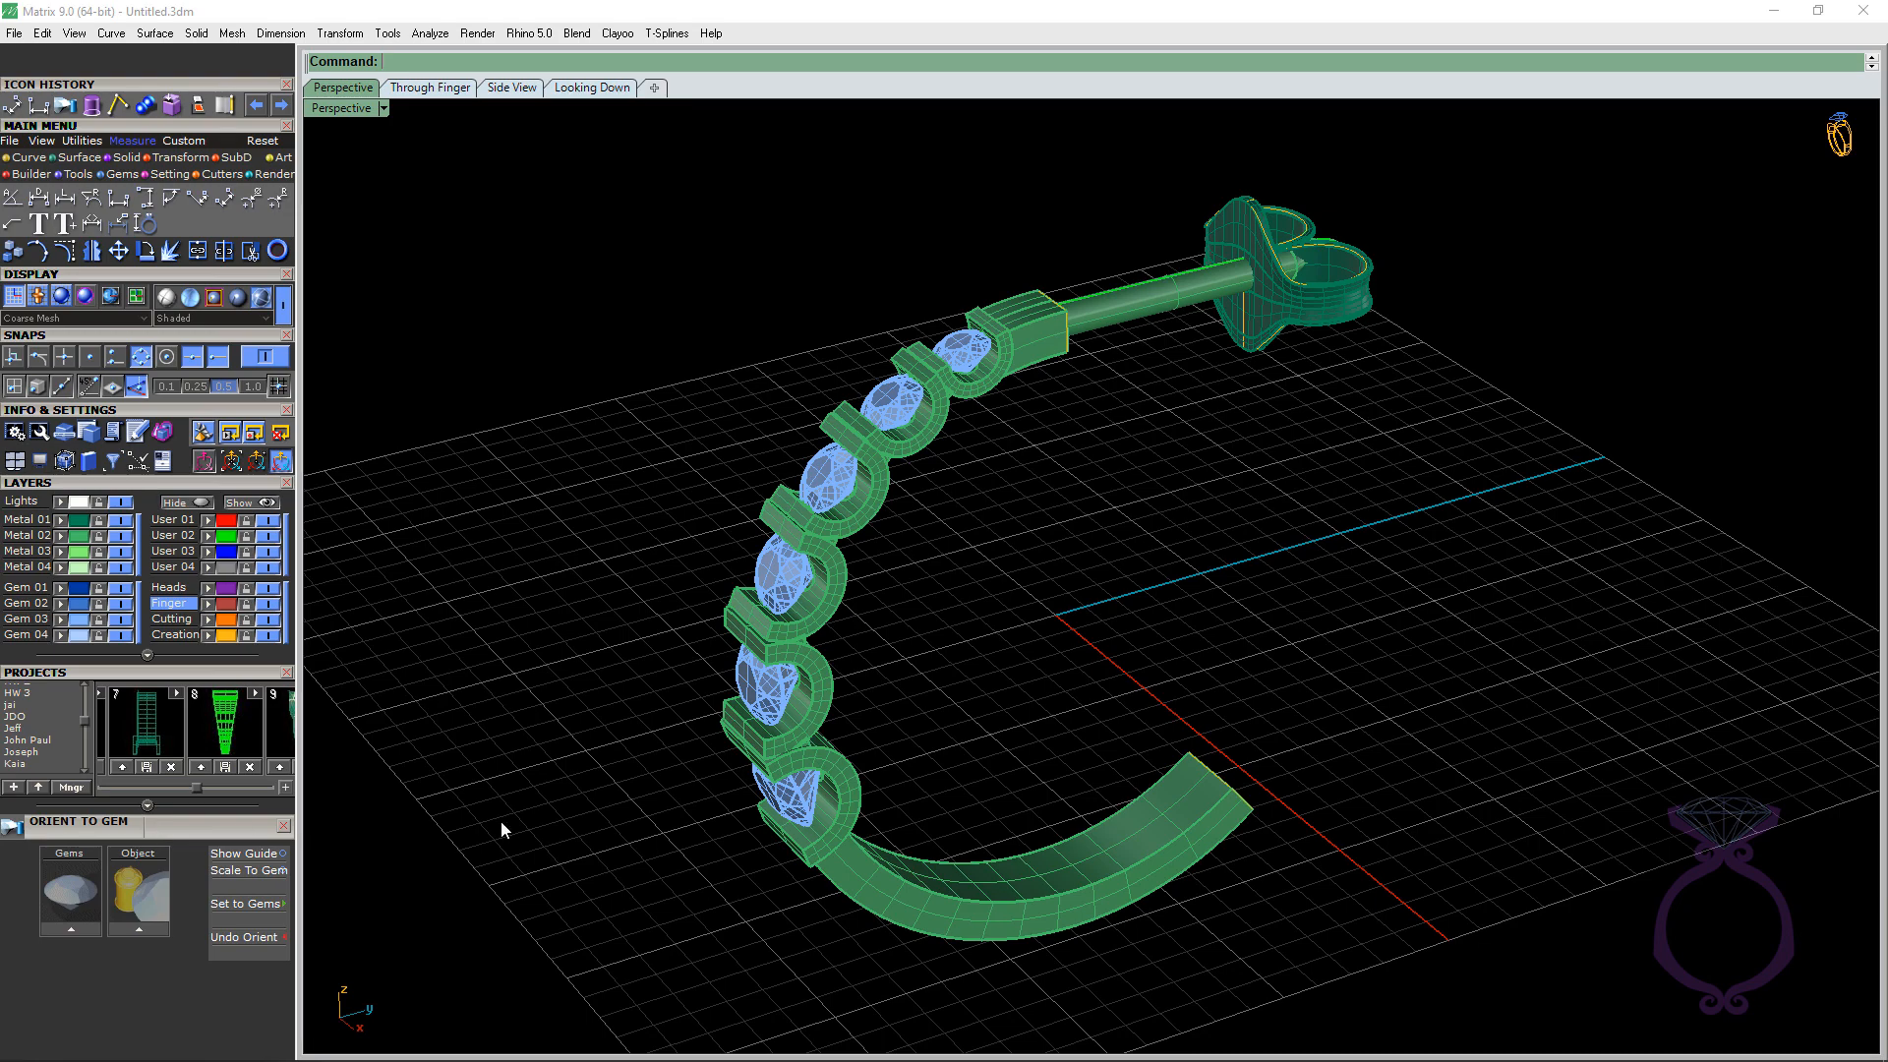